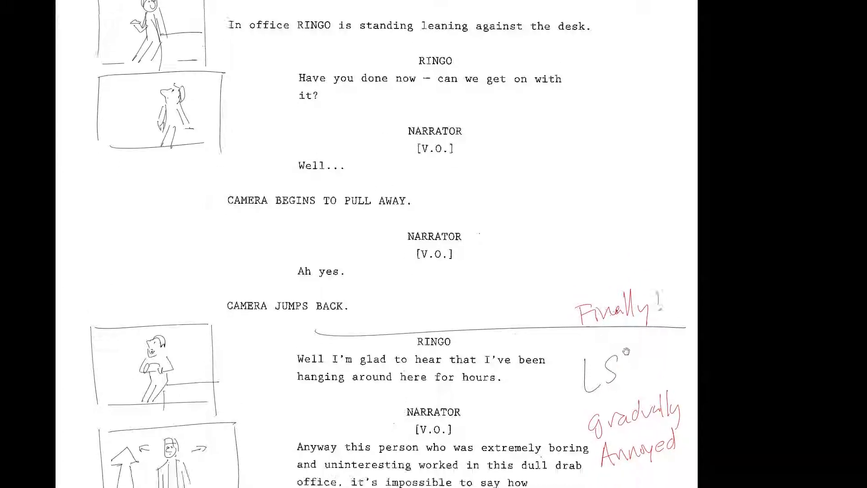
Scroll through the storyboard script to review the sketches and dialogue
scroll(down, 3)
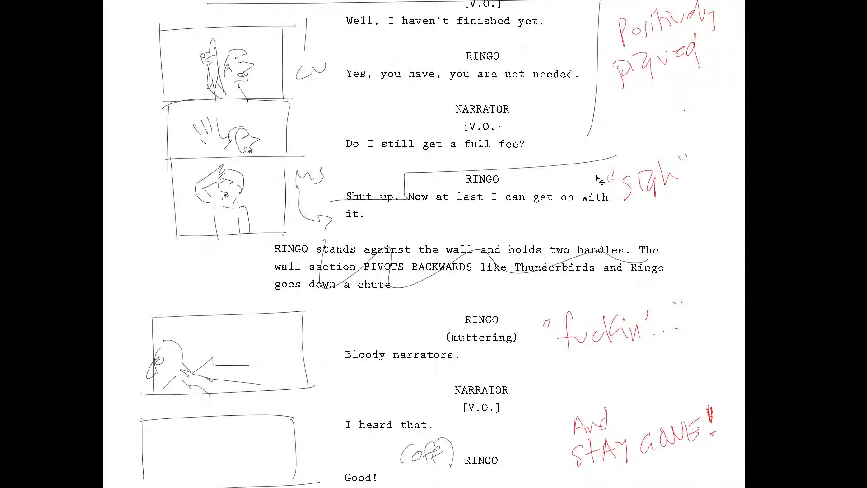
mouse_move(636, 216)
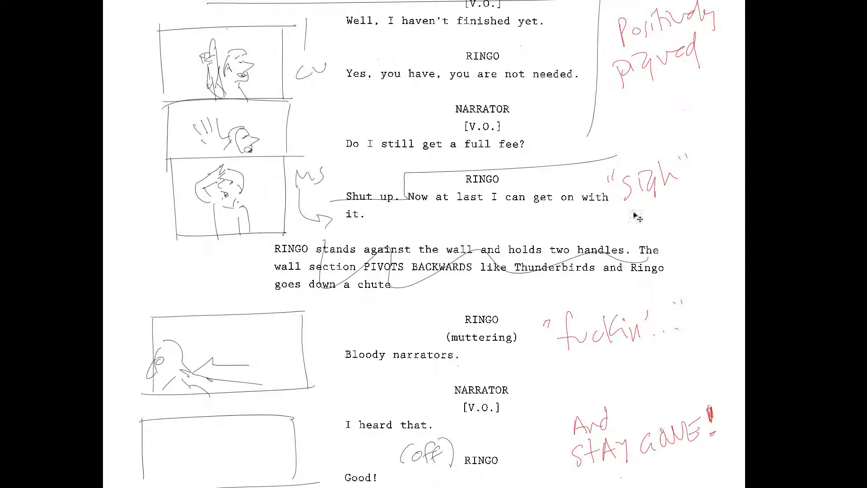
mouse_move(685, 217)
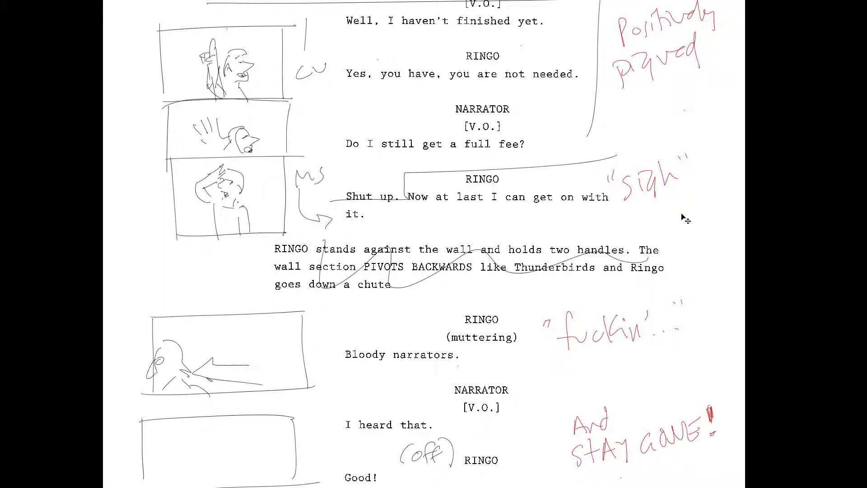
scroll(down, 3)
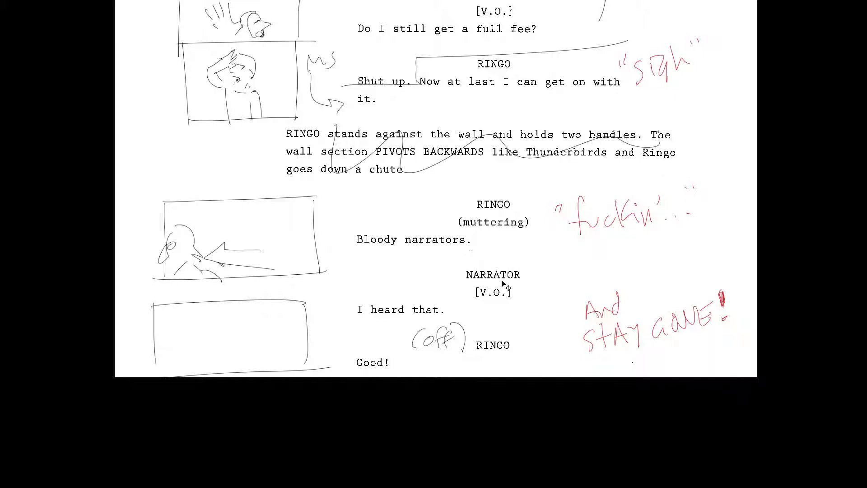
mouse_move(697, 216)
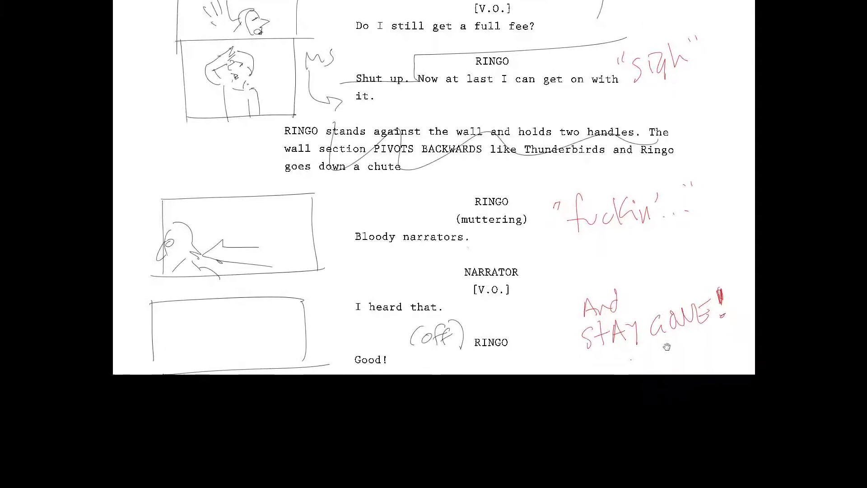
scroll(down, 3)
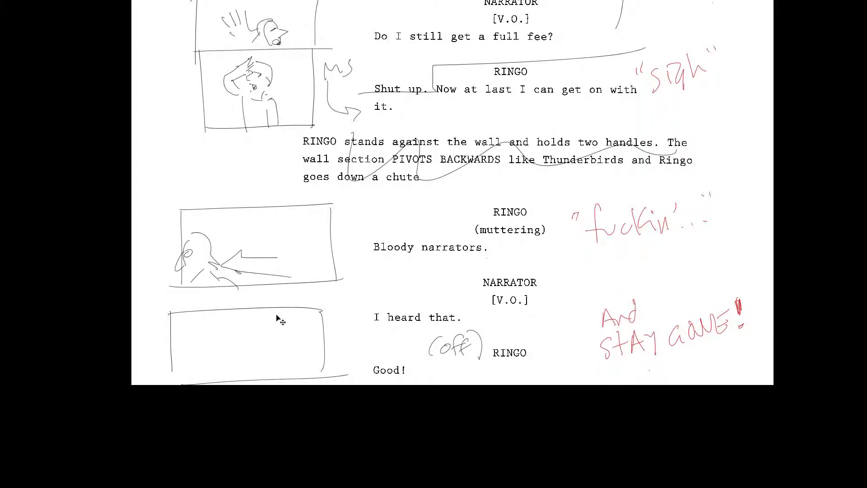
mouse_move(247, 329)
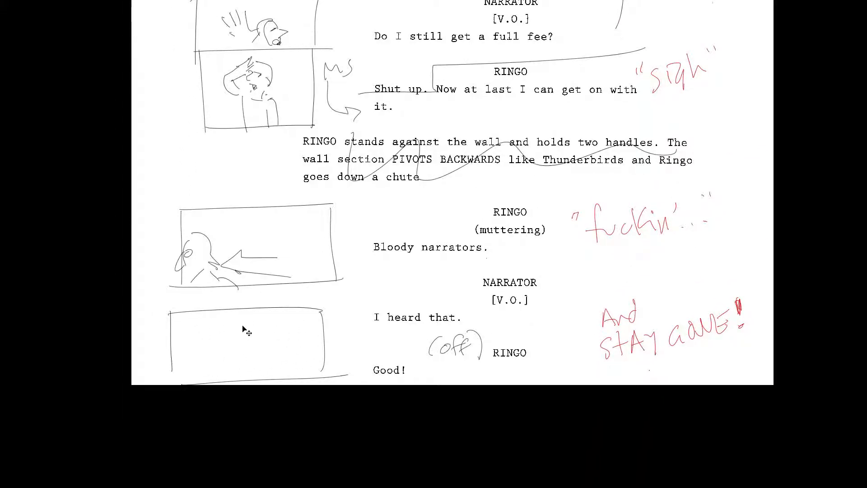
scroll(up, 3)
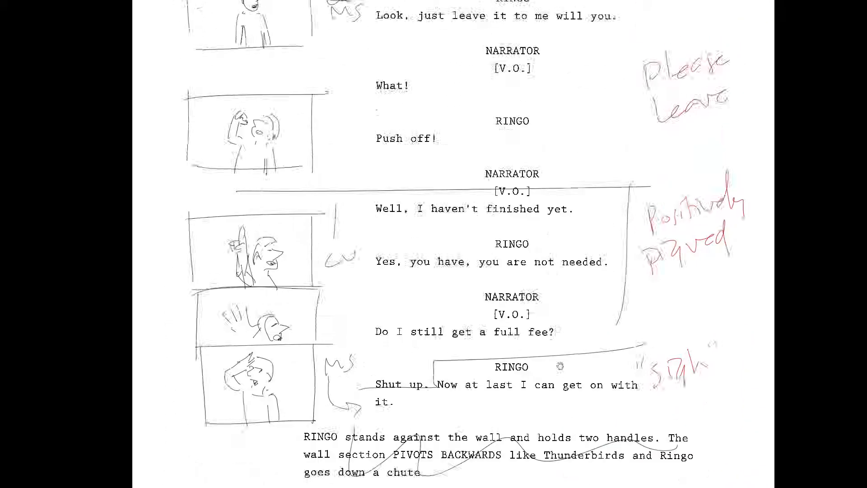
scroll(down, 3)
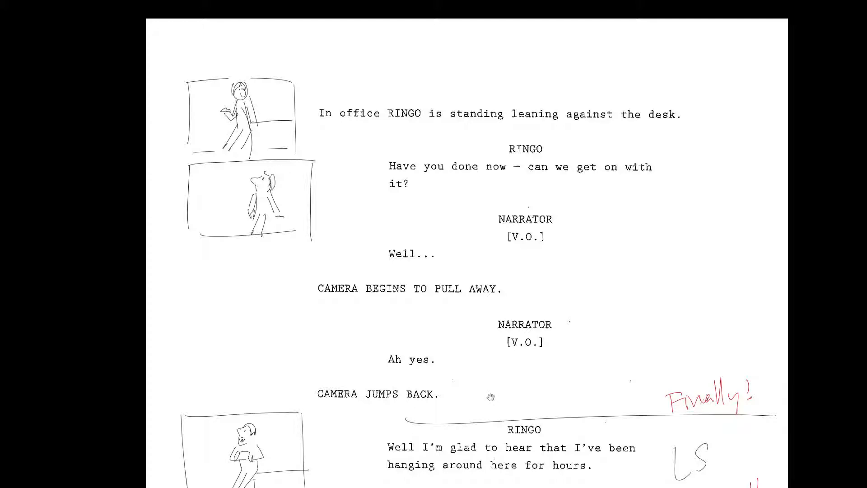
scroll(down, 3)
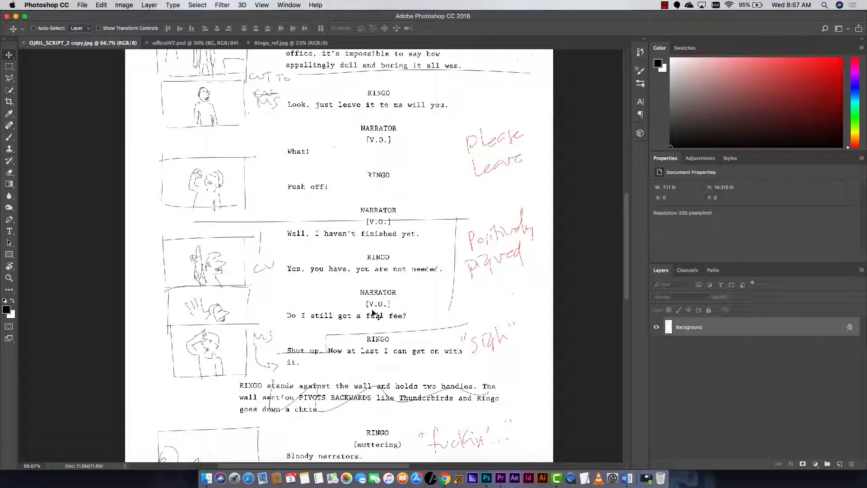
click(82, 6)
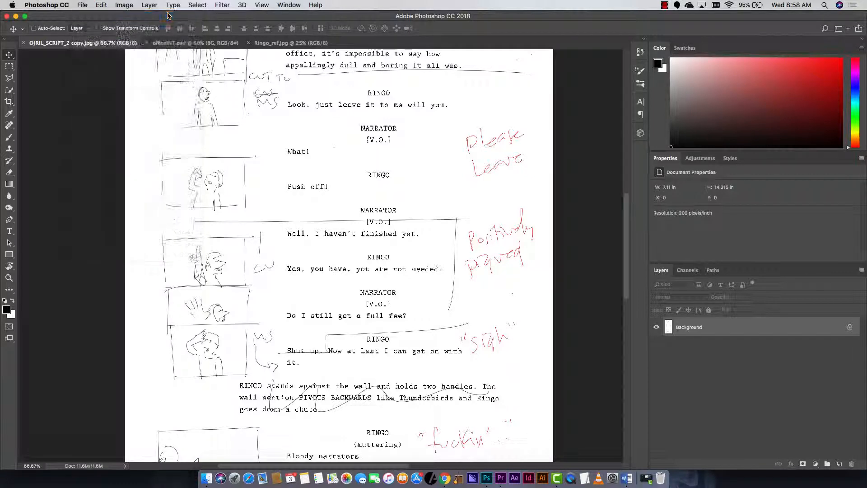
Create a new blank 1920×1080 HDTV 1080p document from the Film & Video presets
click(82, 4)
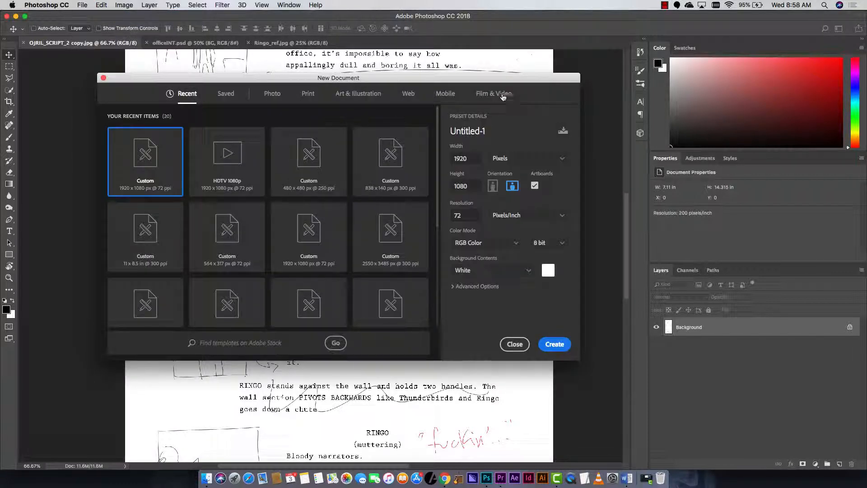
click(493, 93)
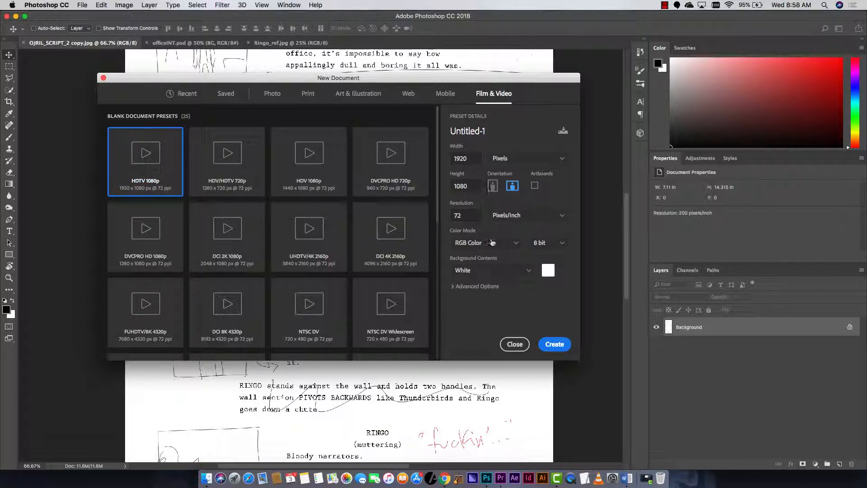
click(554, 344)
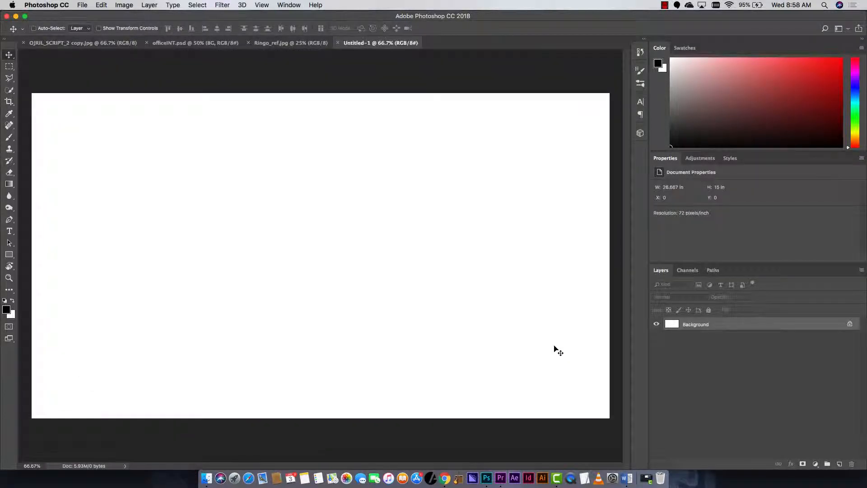
Show the Timeline panel and create a video timeline, turning the blank layer into a Layer 0 clip
click(289, 5)
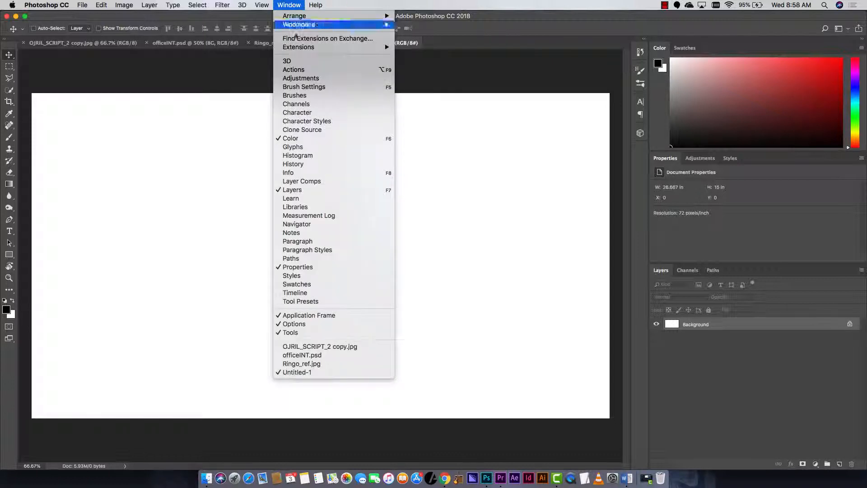
mouse_move(301, 300)
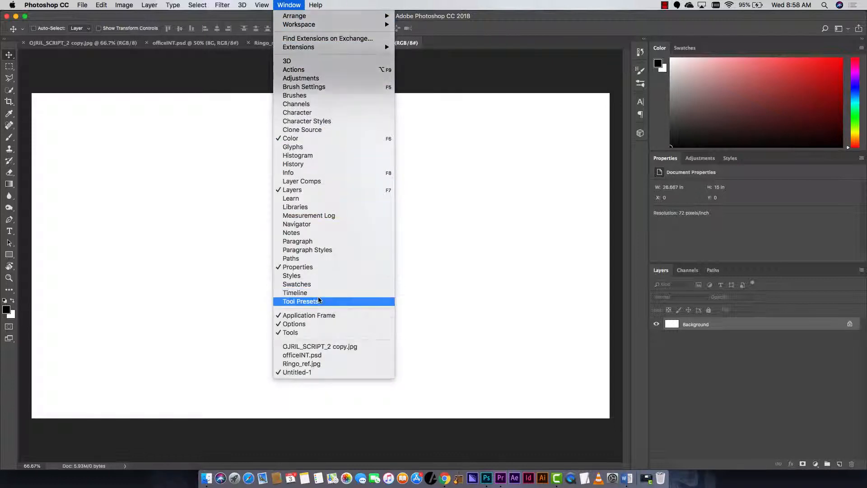
click(302, 301)
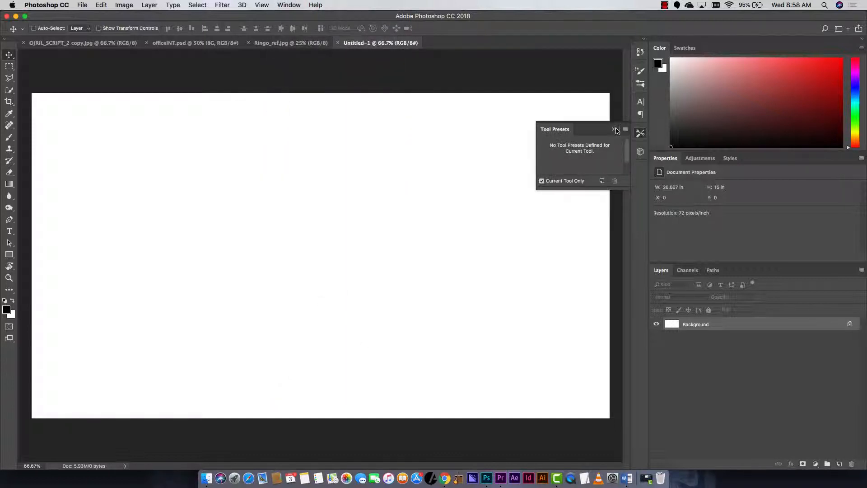
click(288, 4)
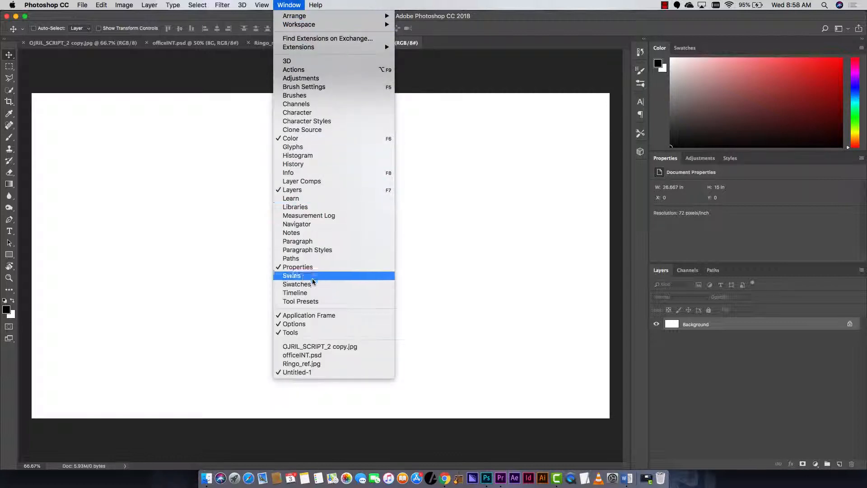
click(294, 292)
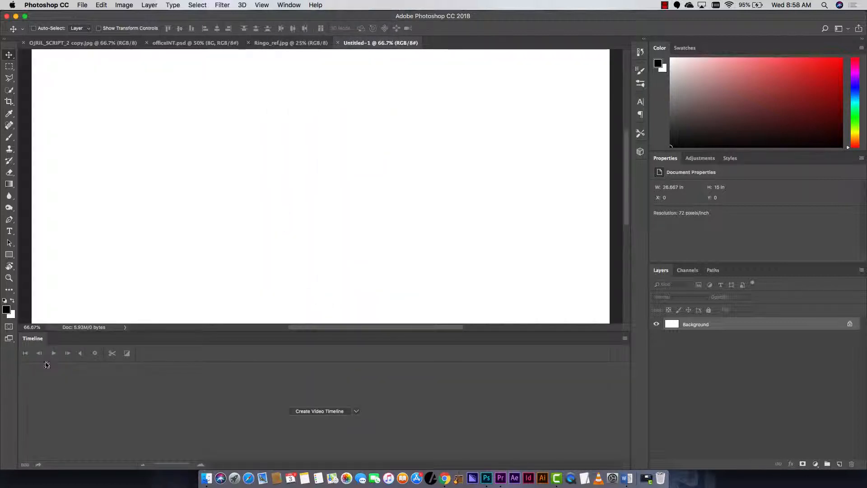
mouse_move(557, 358)
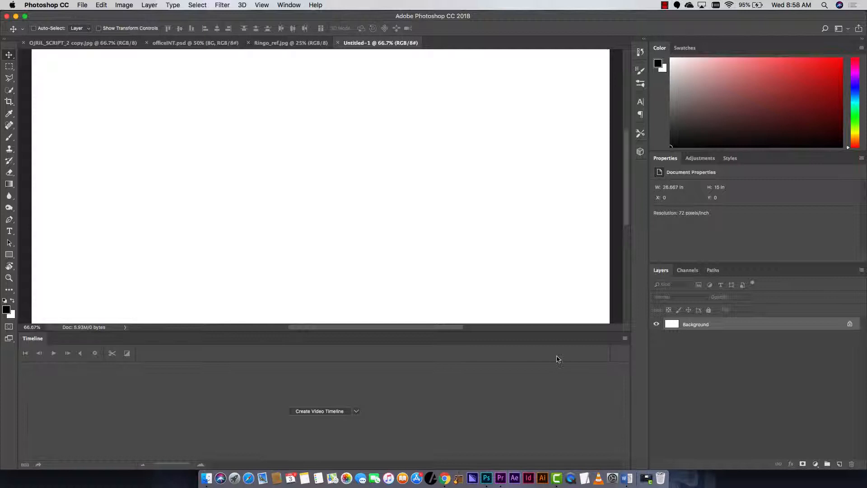
mouse_move(412, 395)
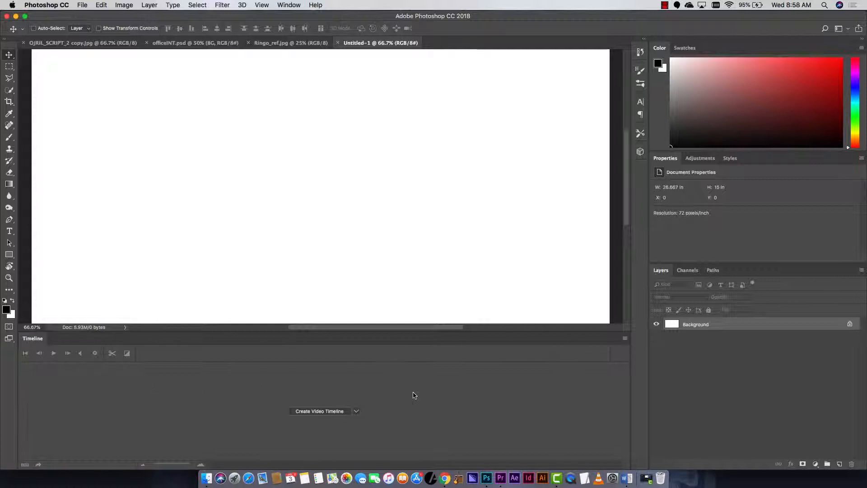
mouse_move(336, 414)
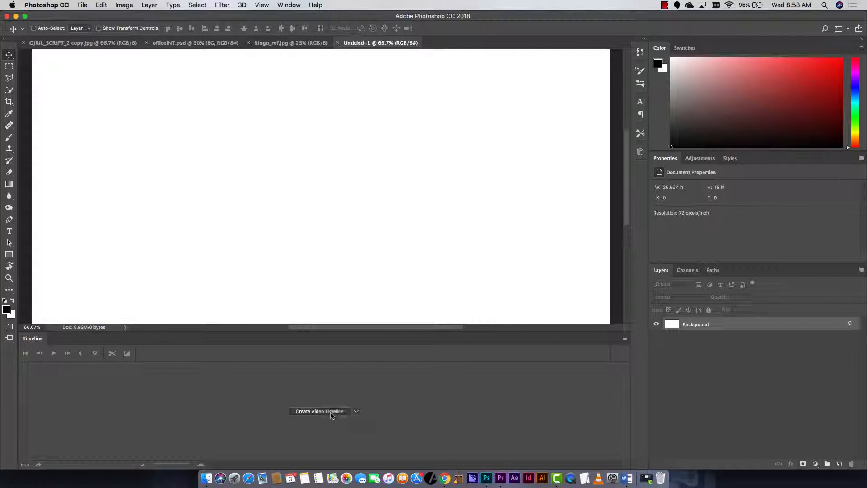
click(319, 411)
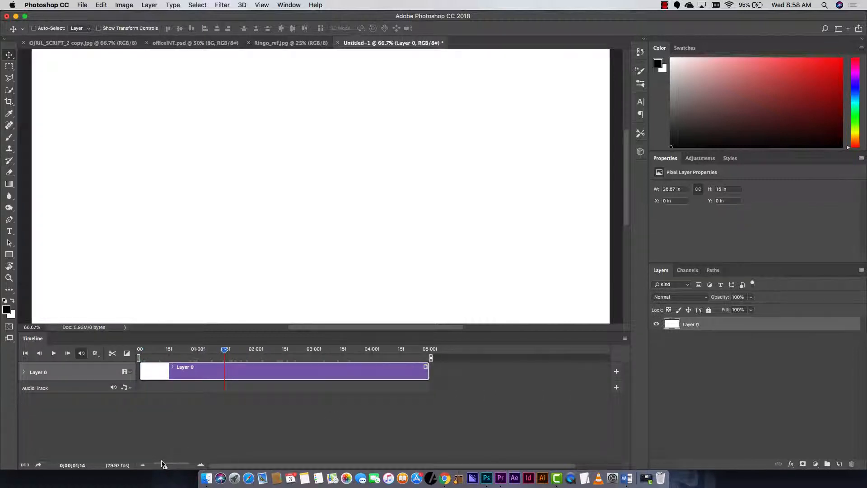
mouse_move(479, 384)
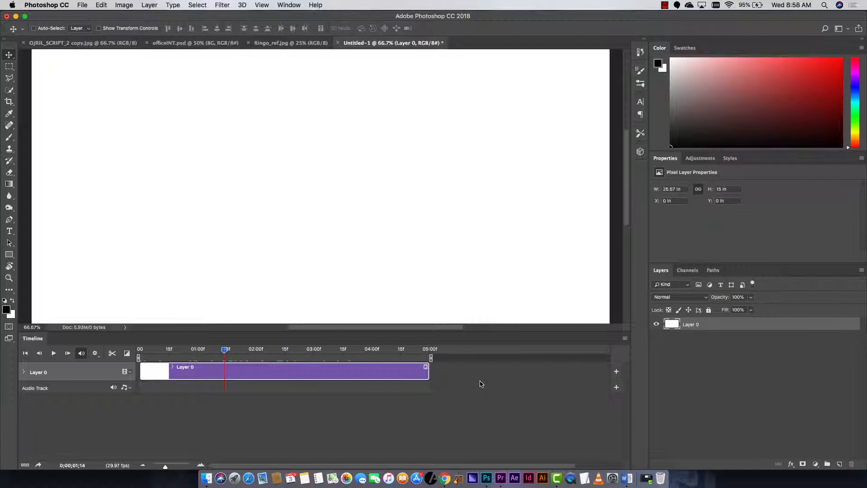
mouse_move(21, 388)
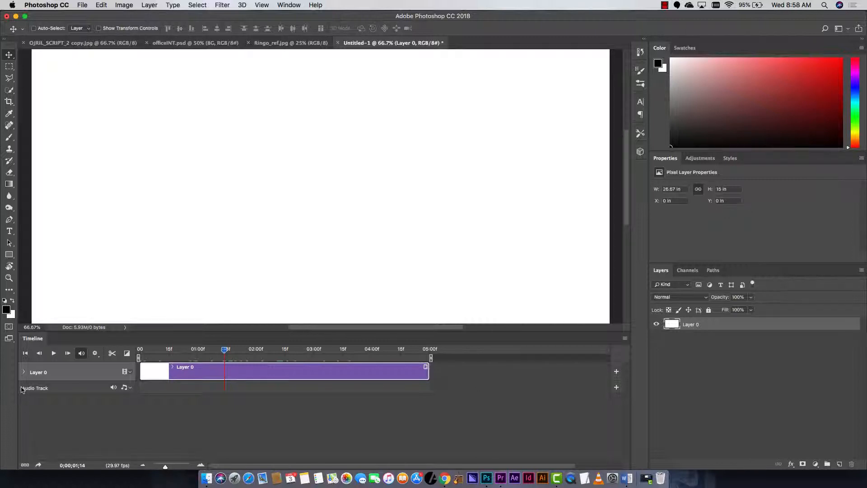
mouse_move(131, 393)
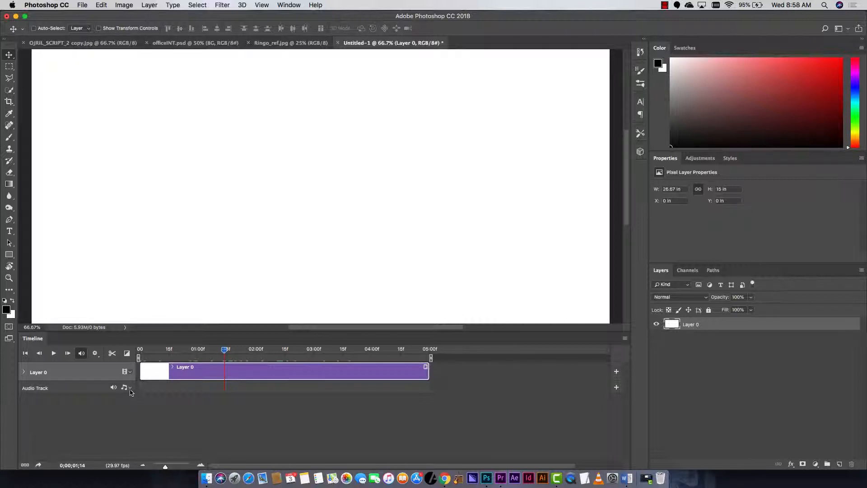
Add OJRIL_SC002.mp3 from the Desktop onto the audio track beneath the Layer 0 clip
click(124, 387)
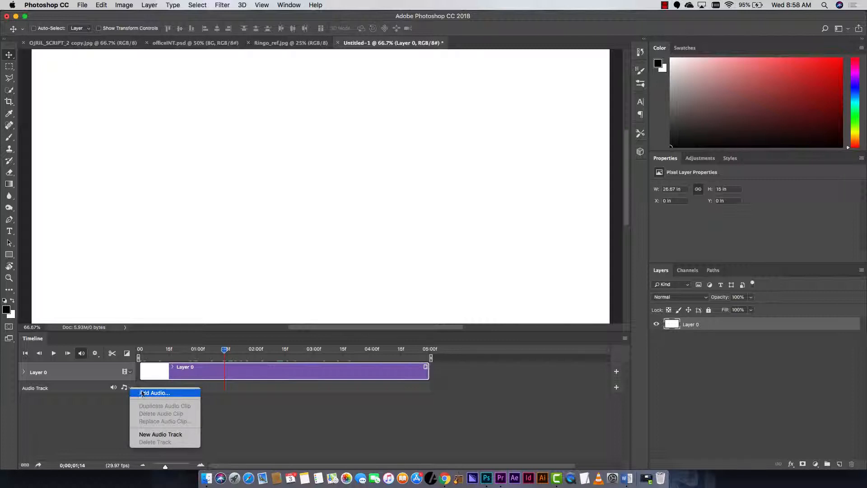
click(156, 393)
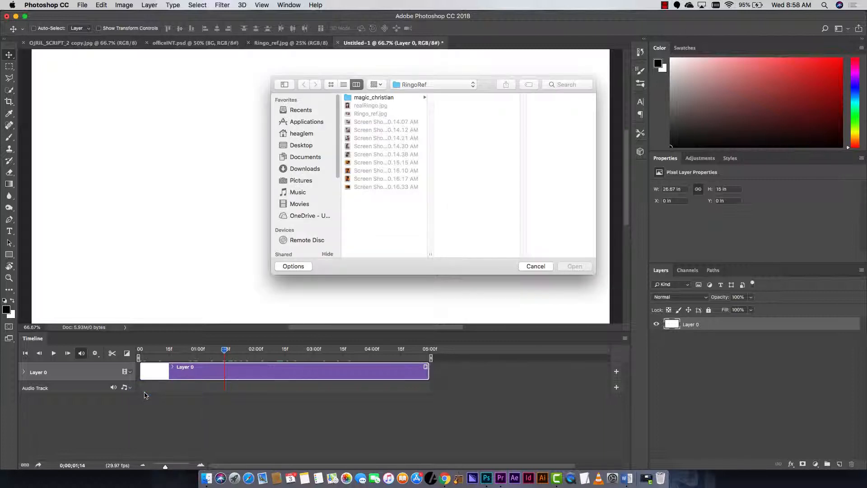
click(300, 145)
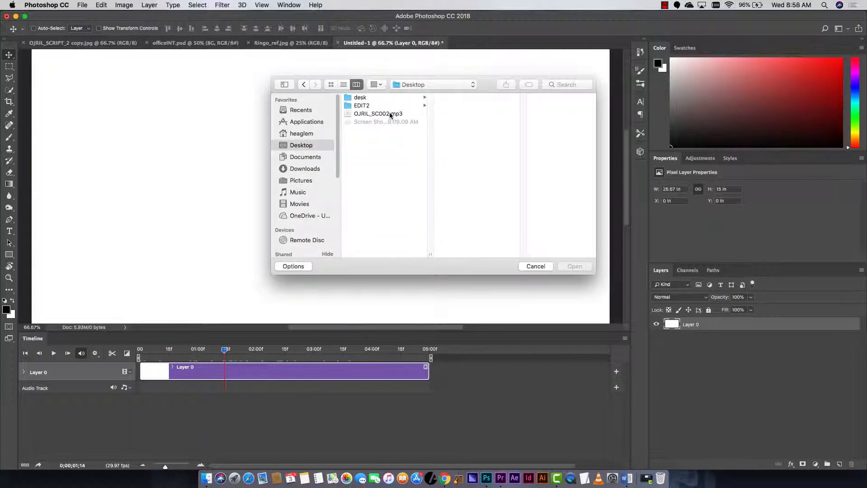
click(378, 114)
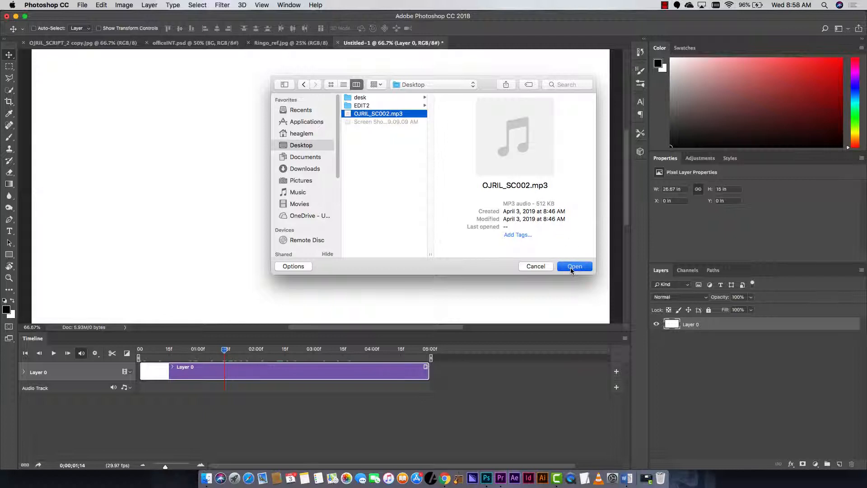
click(574, 265)
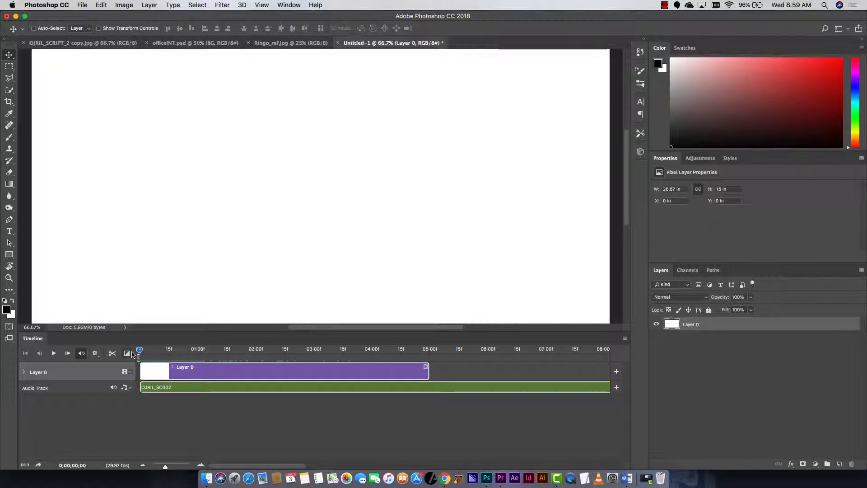
mouse_move(128, 353)
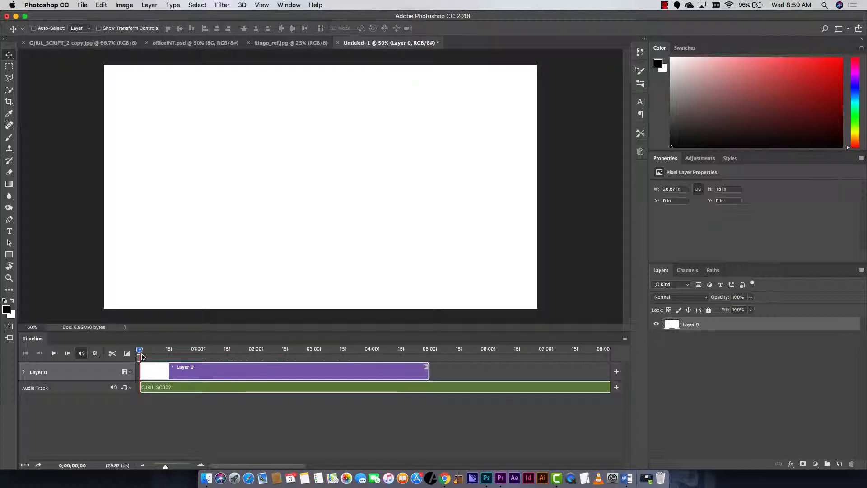
In officeINT.psd check and select the whole BG group, then return to the untitled animatic to save it
click(195, 43)
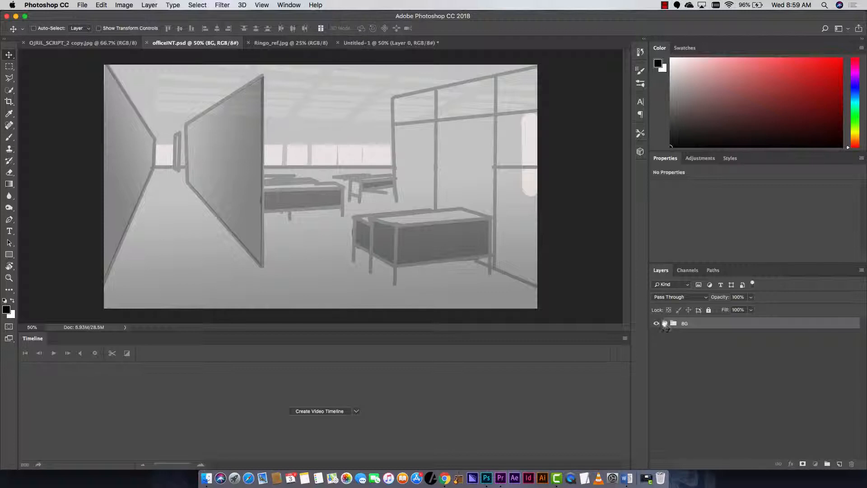
click(667, 323)
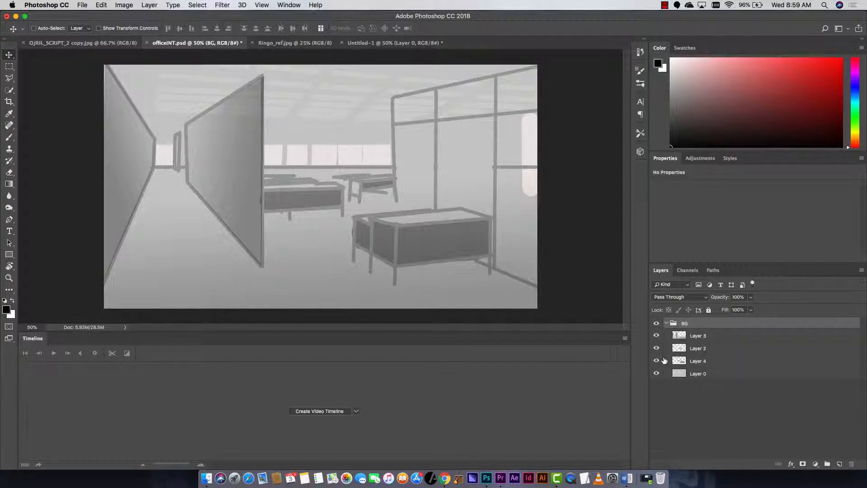
click(656, 335)
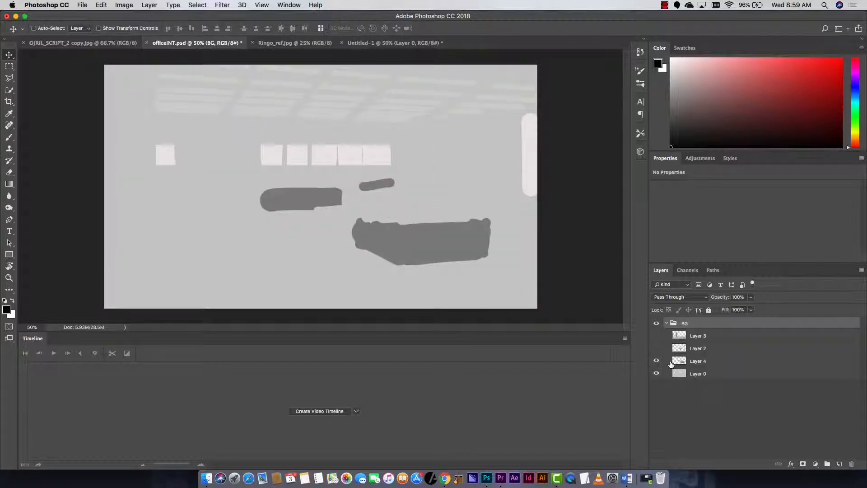
click(657, 348)
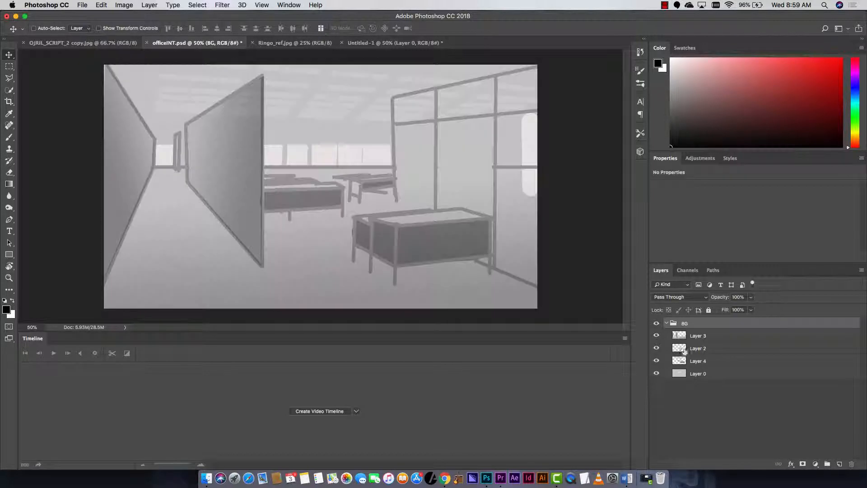
click(666, 323)
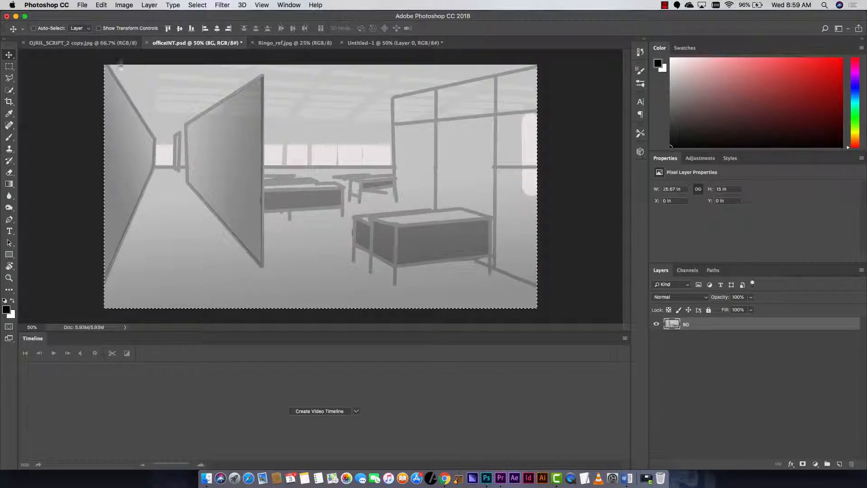
click(394, 42)
text(animatic_001.psd)
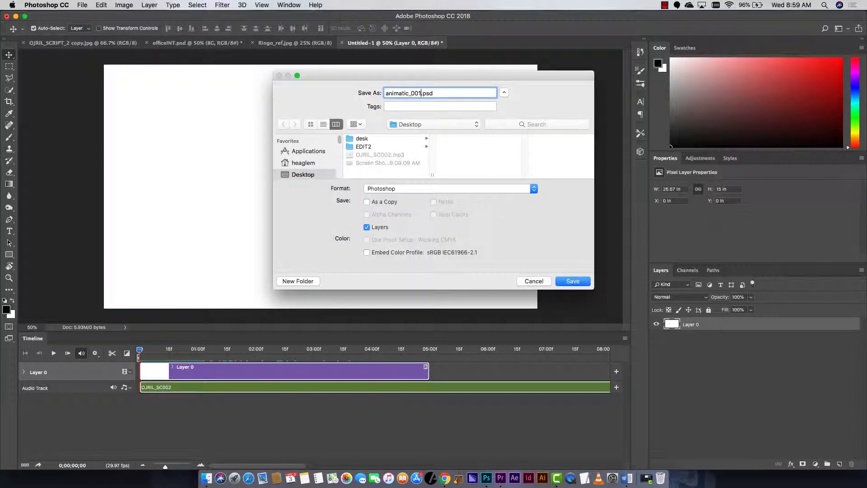
Save the animatic as animatic_001_1.psd, accepting Maximize Compatibility
text(_1)
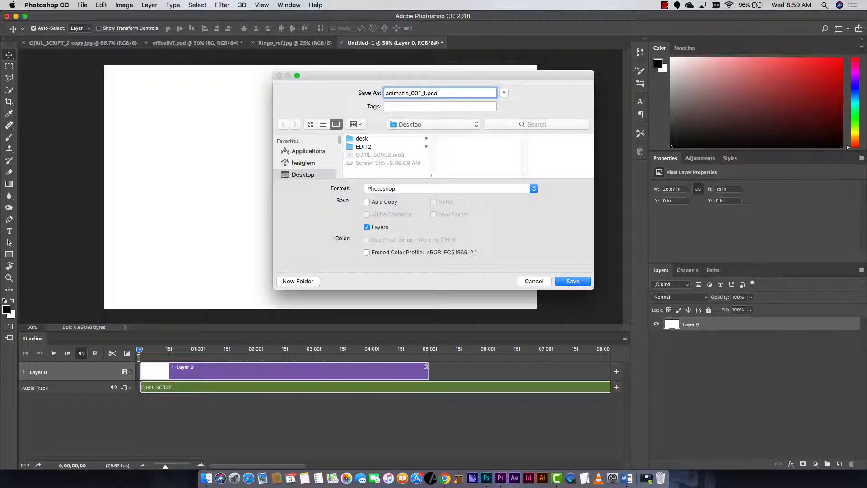
click(572, 281)
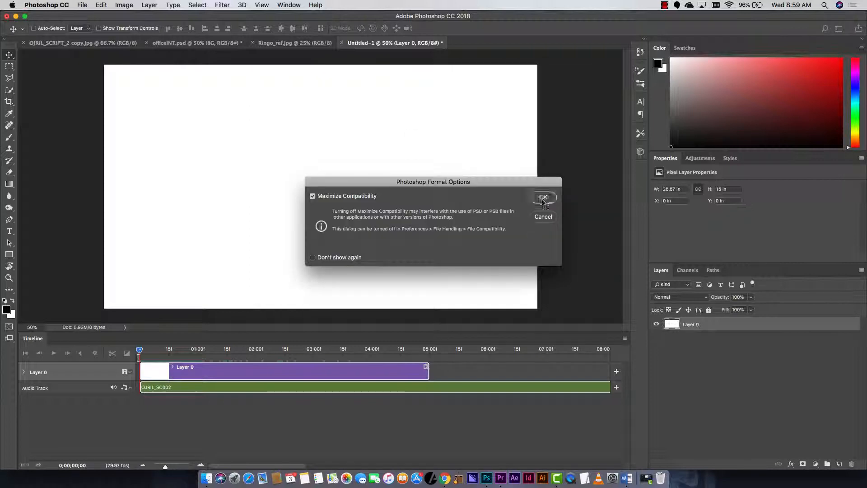
click(542, 198)
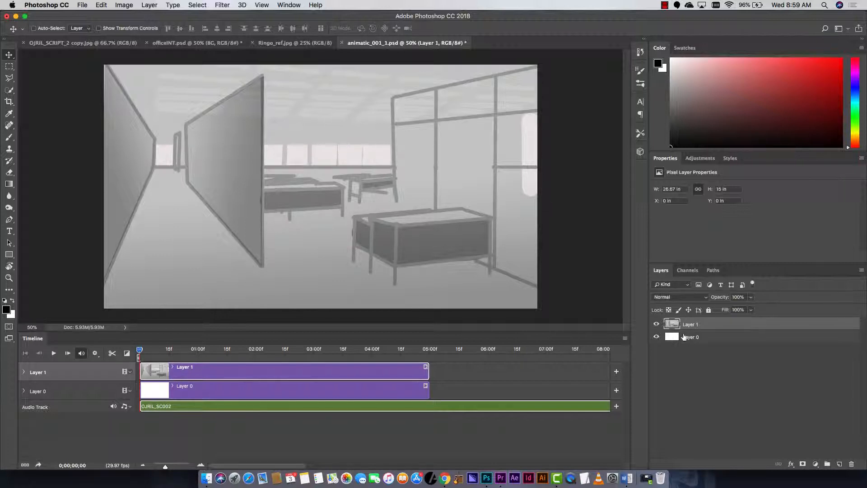
Check the script, close officeINT.psd without saving, and return to animatic_001_1.psd
click(690, 336)
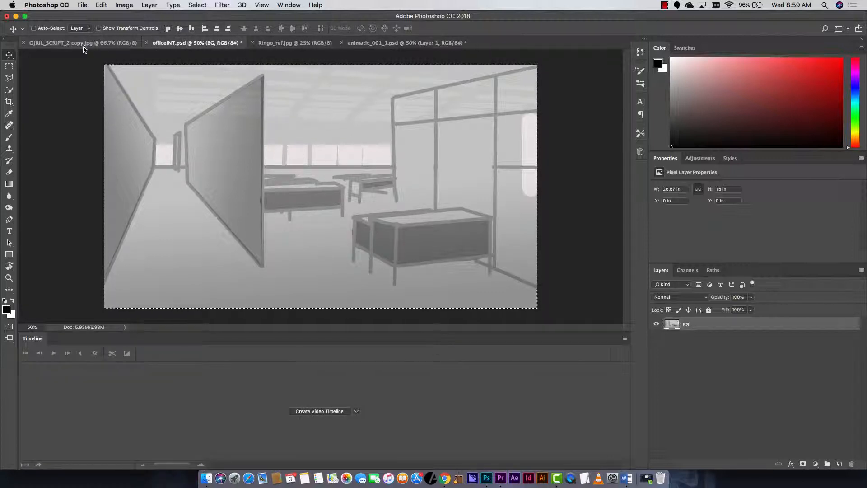
click(83, 42)
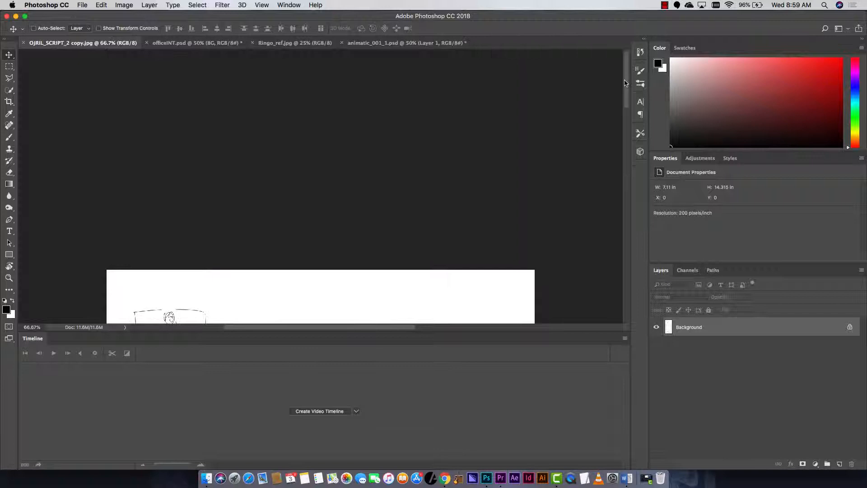
scroll(up, 3)
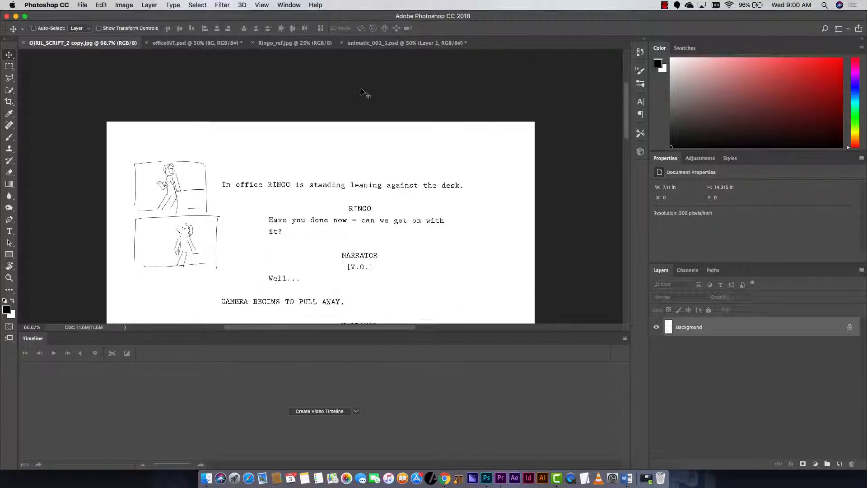
click(193, 42)
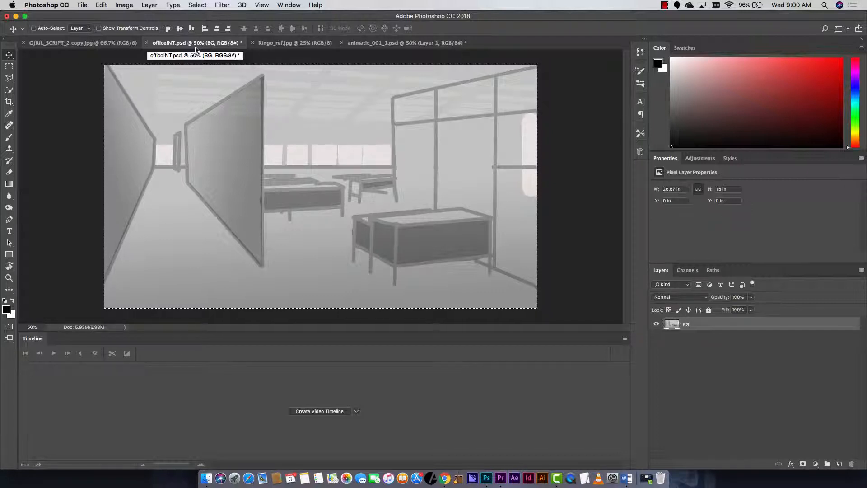
mouse_move(161, 388)
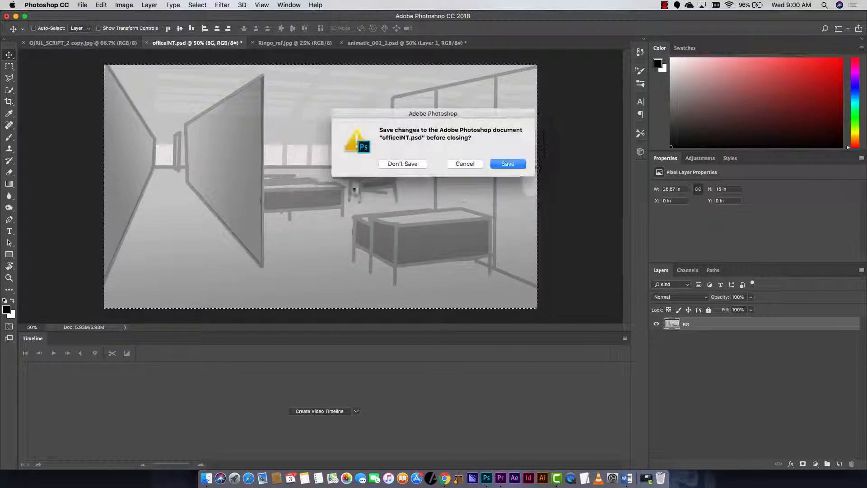
click(402, 163)
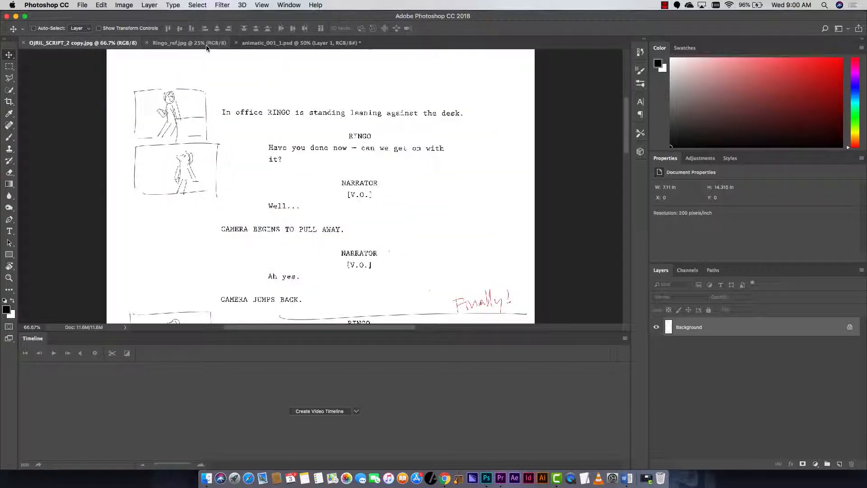
click(302, 43)
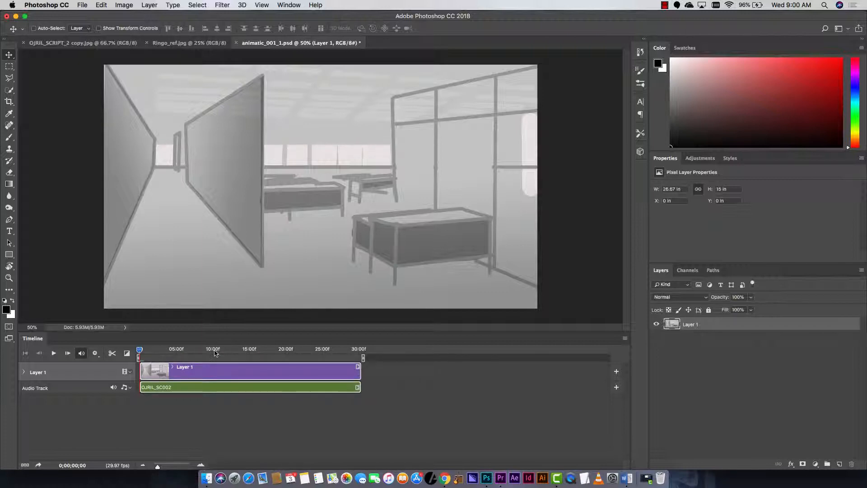
click(180, 357)
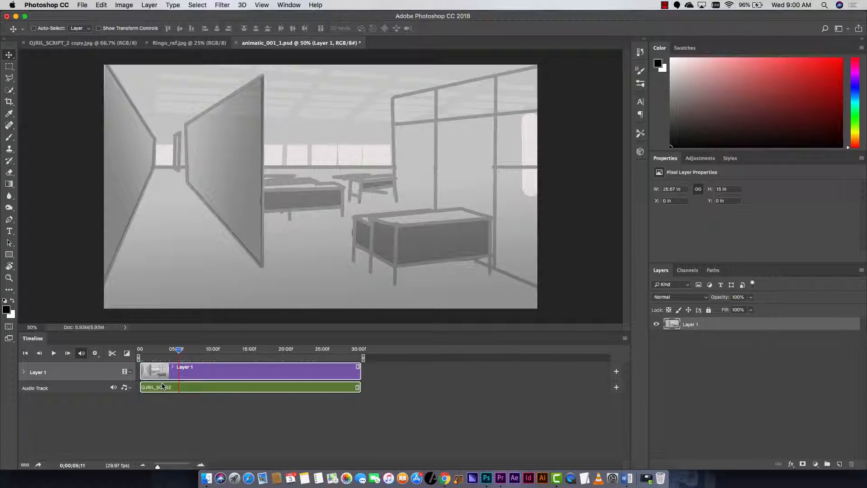
click(25, 353)
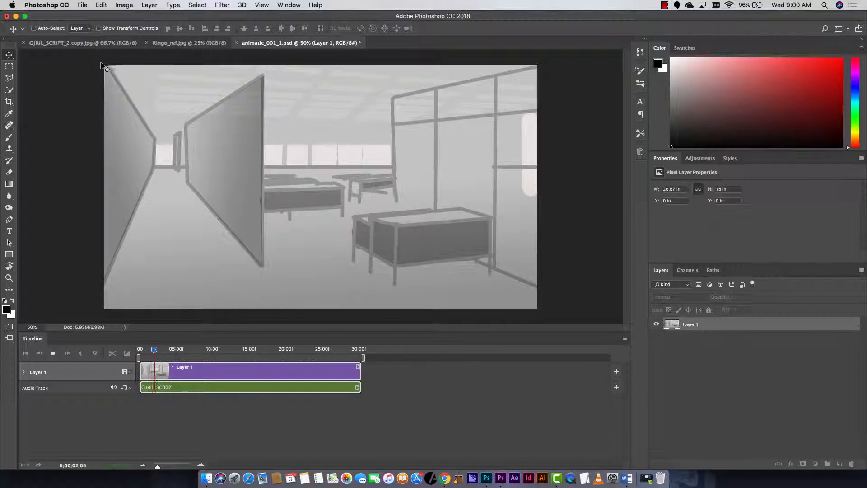
Marquee-select the first Ringo sketch in the script and copy it into the animatic as Layer 2
click(84, 42)
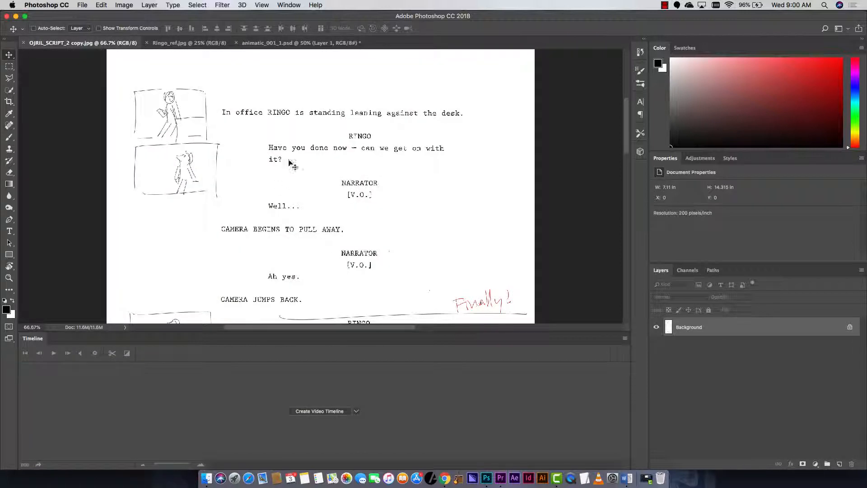
scroll(down, 3)
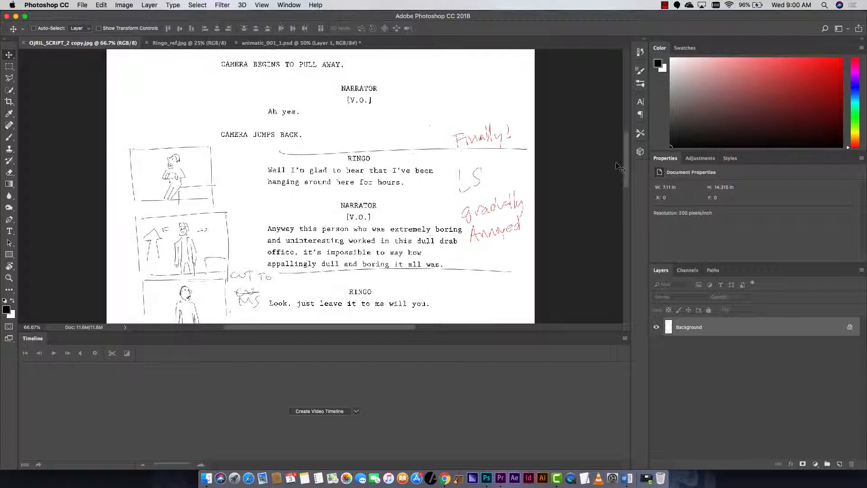
click(9, 78)
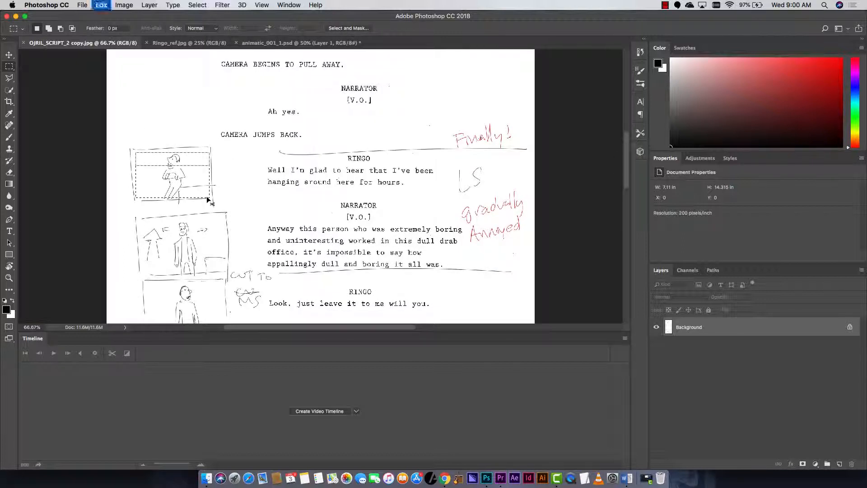
click(299, 42)
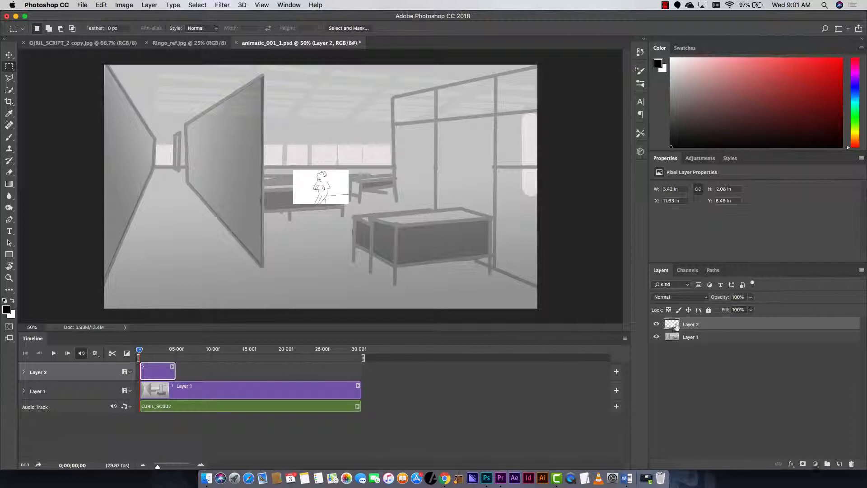
Blend the sketch with Multiply over the office background, then return to the script
click(680, 297)
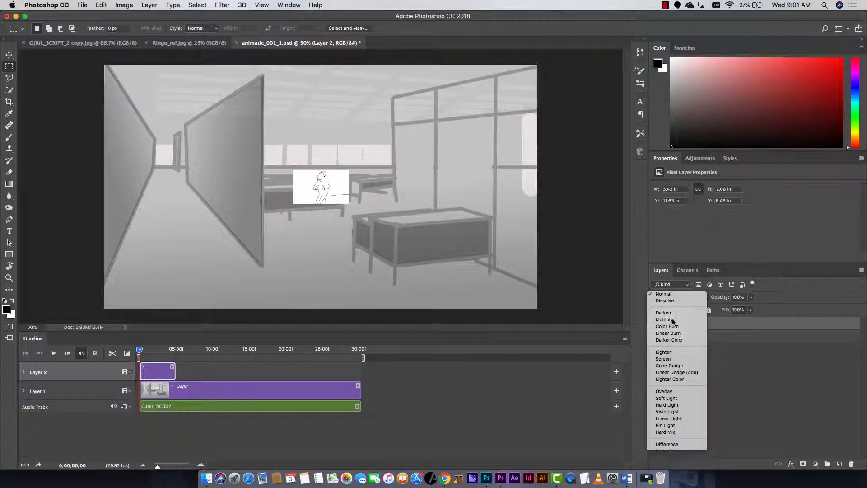
click(665, 318)
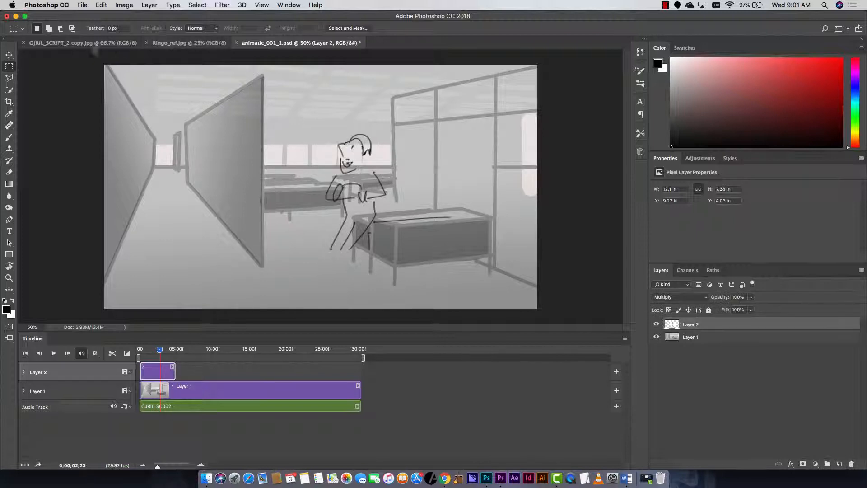
click(83, 43)
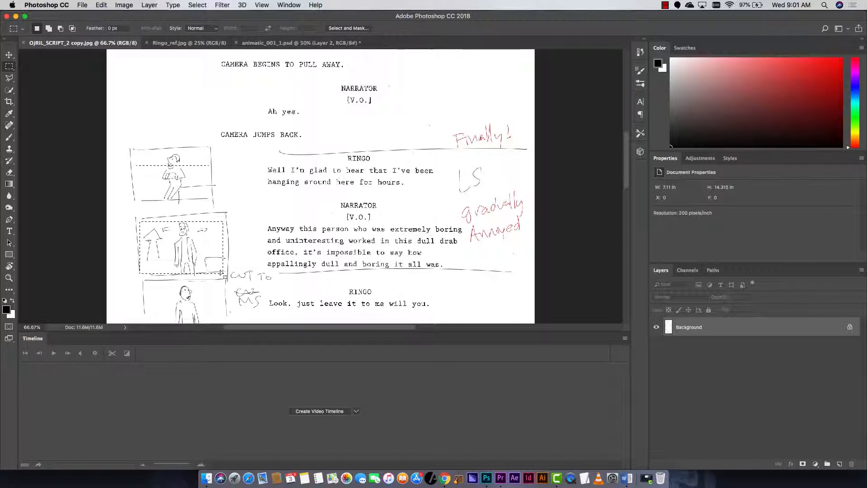
Split the Ringo sketch clip at the playhead and redraw the mouth shape with the Brush tool
click(300, 42)
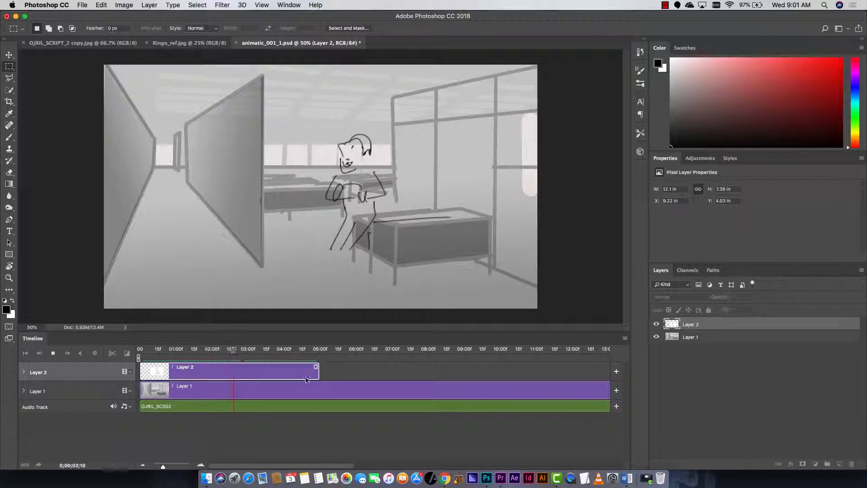
click(235, 367)
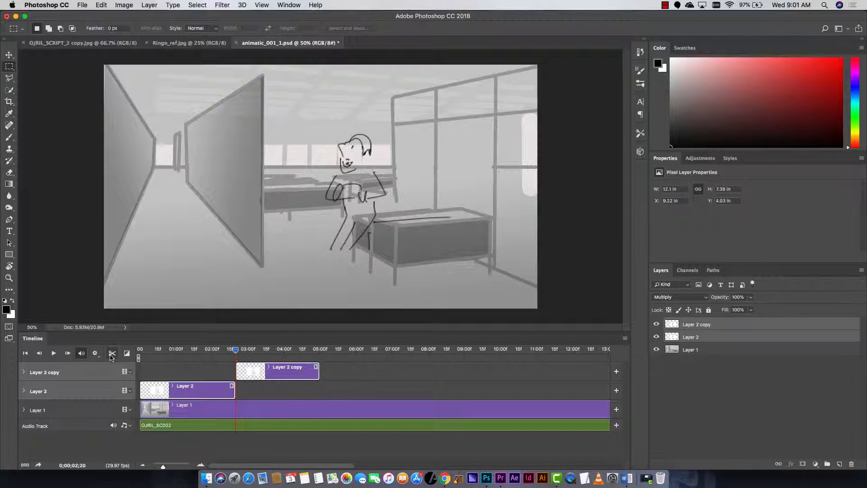
mouse_move(112, 353)
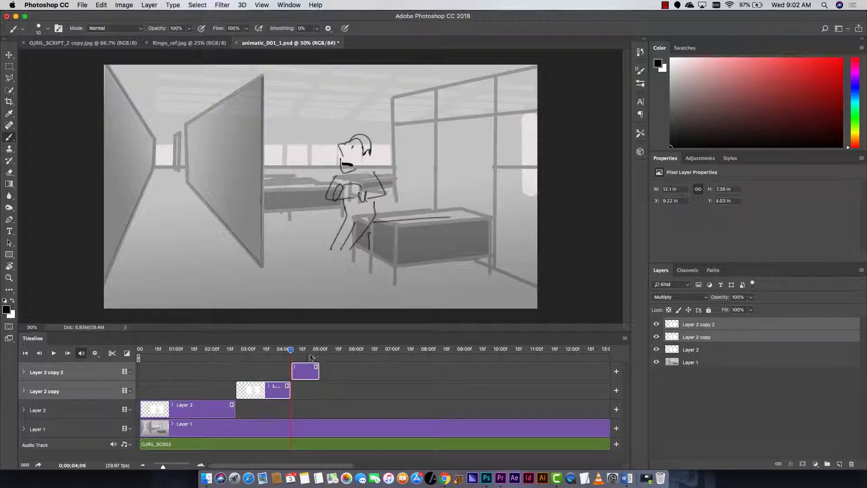
mouse_move(348, 341)
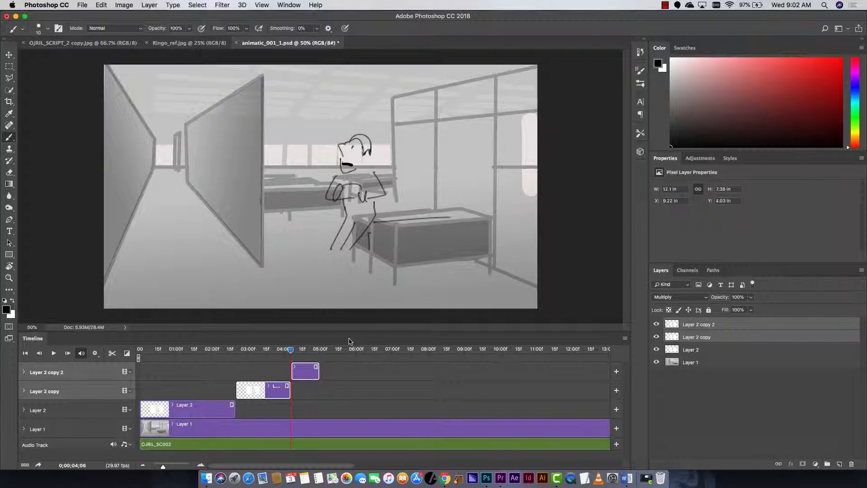
click(9, 66)
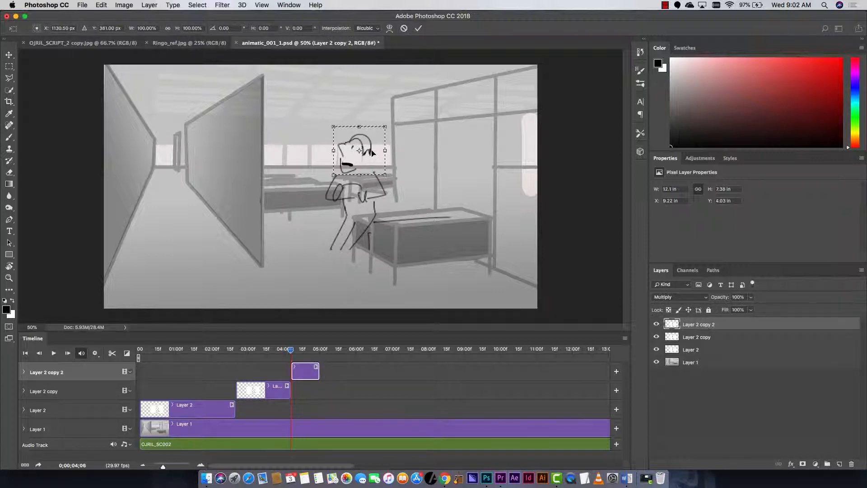
right_click(370, 152)
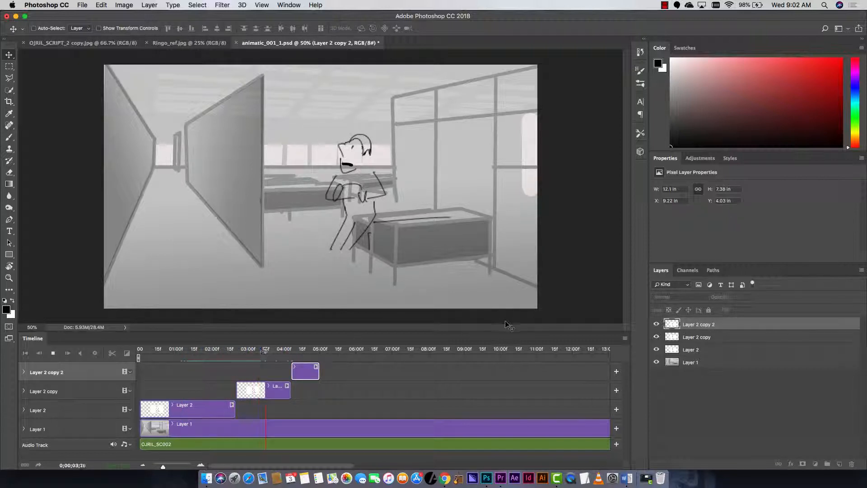
Paste a second sketch as Layer 3 from about 5 seconds, blend it with Multiply and scale it up
click(67, 353)
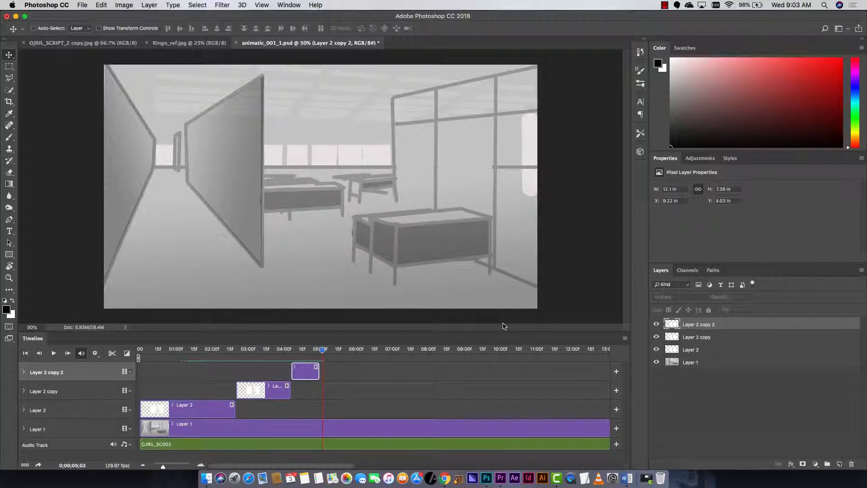
click(321, 348)
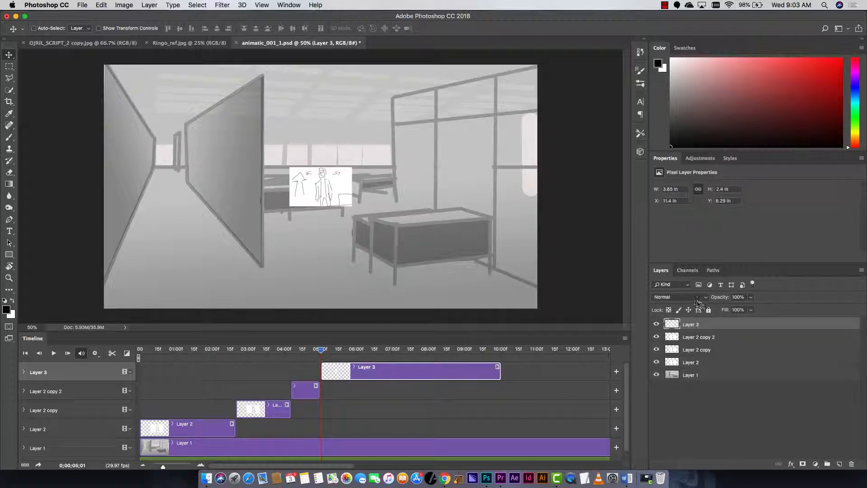
click(680, 296)
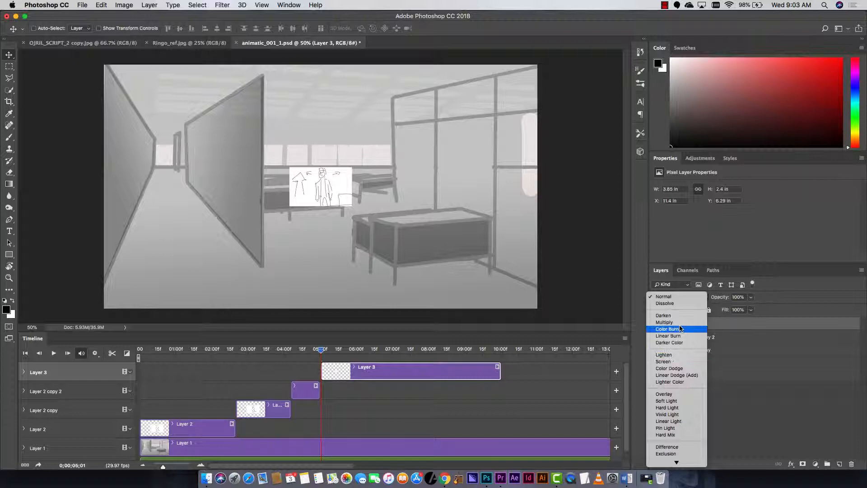
click(663, 321)
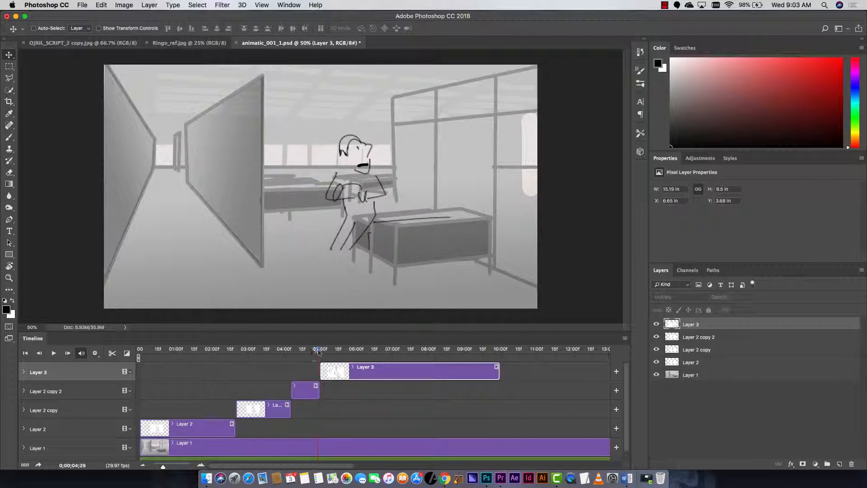
click(316, 351)
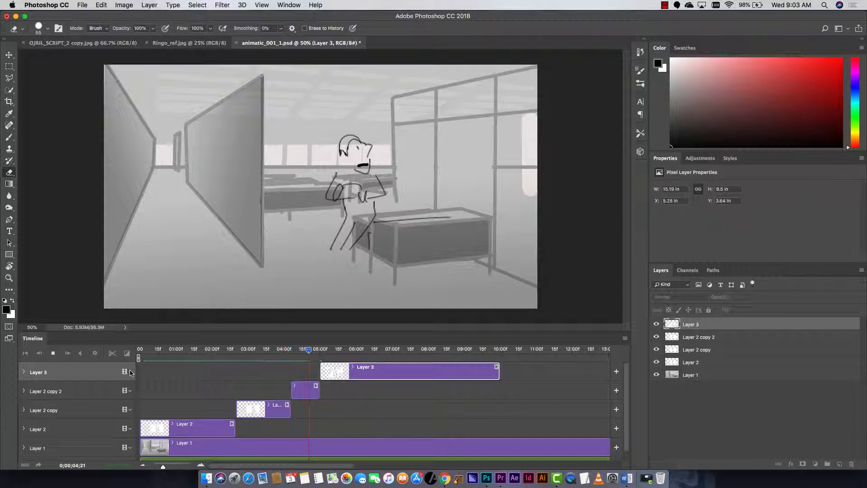
Move the playhead to about 9:07 and split Layer 3 and the background, creating copy clips
click(380, 349)
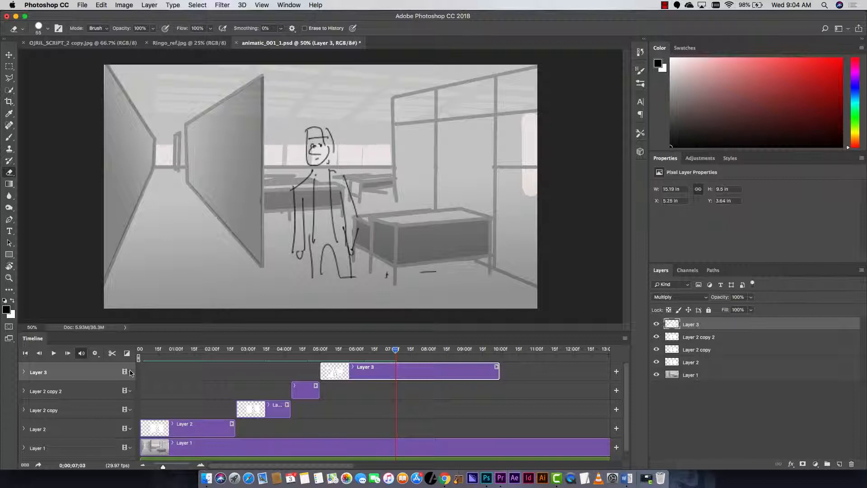
click(53, 353)
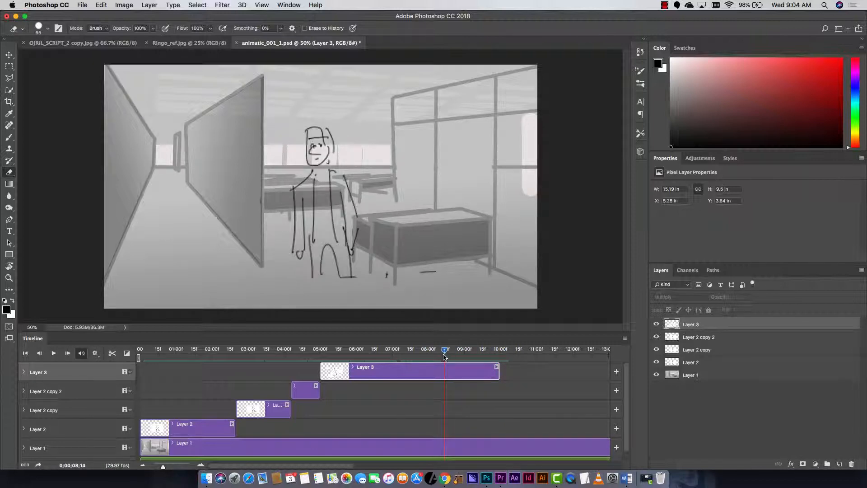
click(53, 353)
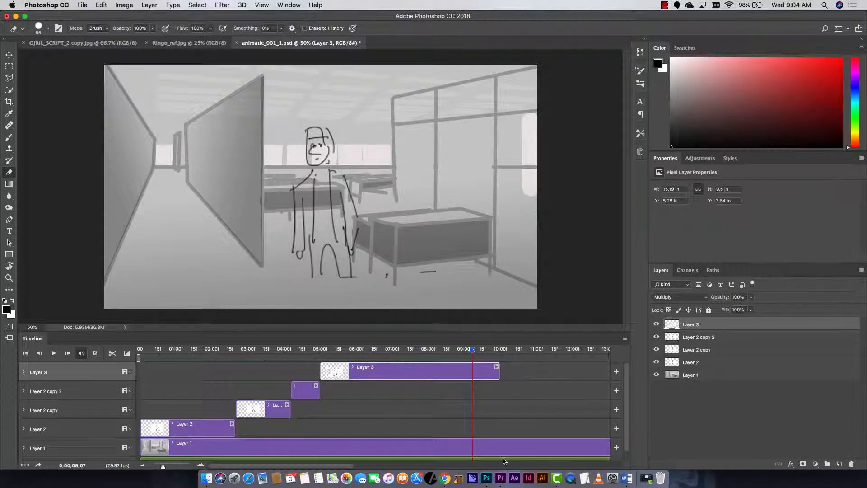
click(690, 374)
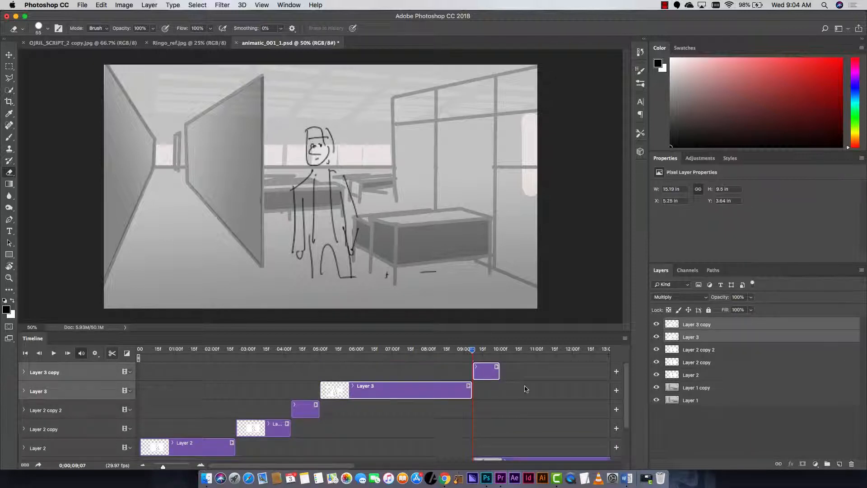
Select Layer 3 through Layer 2 and group them (Cmd+G) above the Layer 1 copy background
click(695, 387)
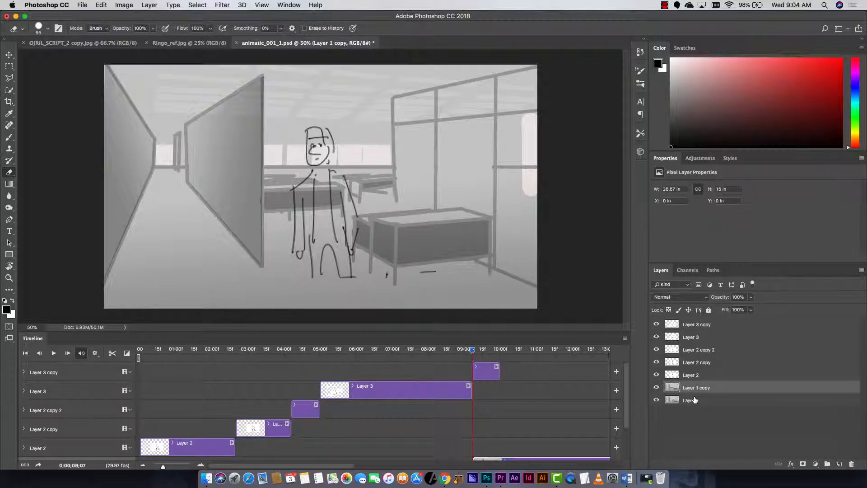
mouse_move(690, 400)
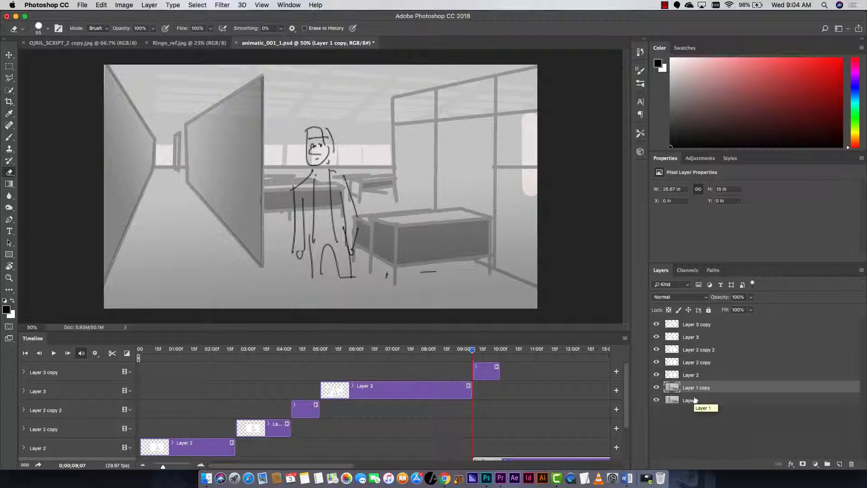
click(697, 324)
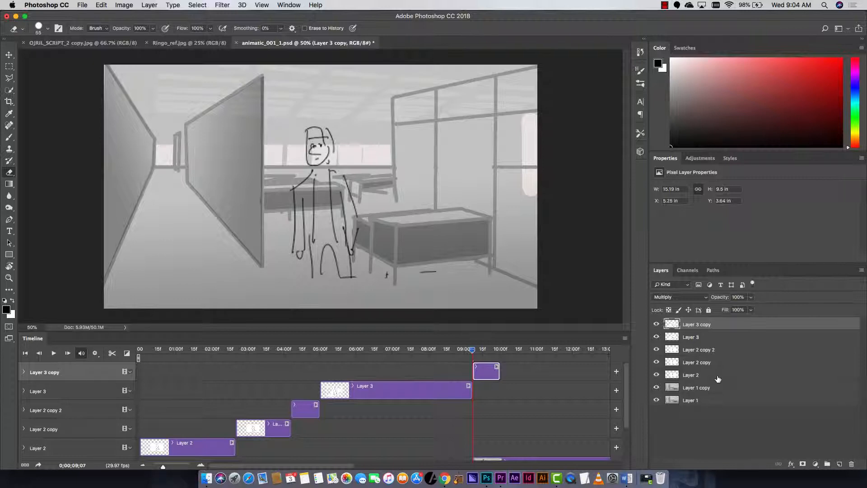
click(690, 337)
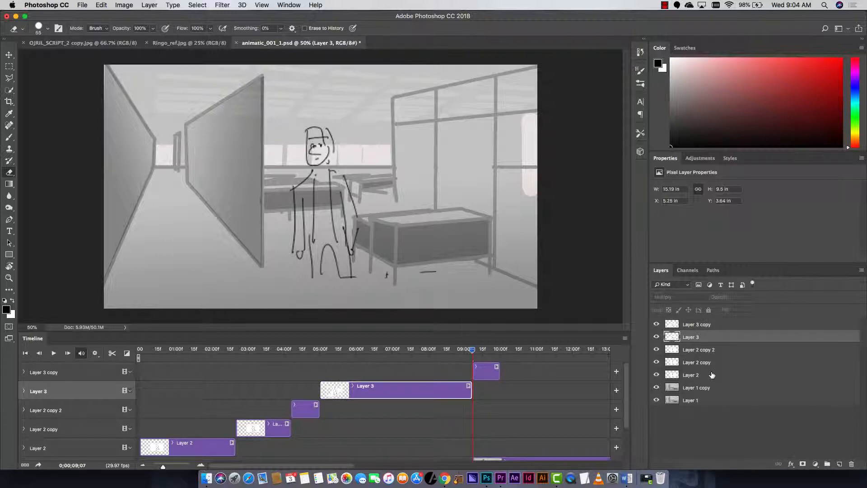
click(696, 374)
text(Shot)
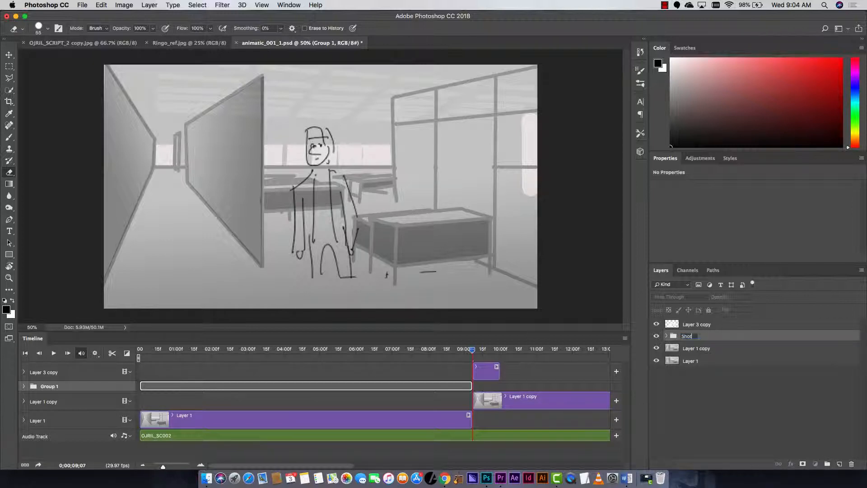
click(695, 348)
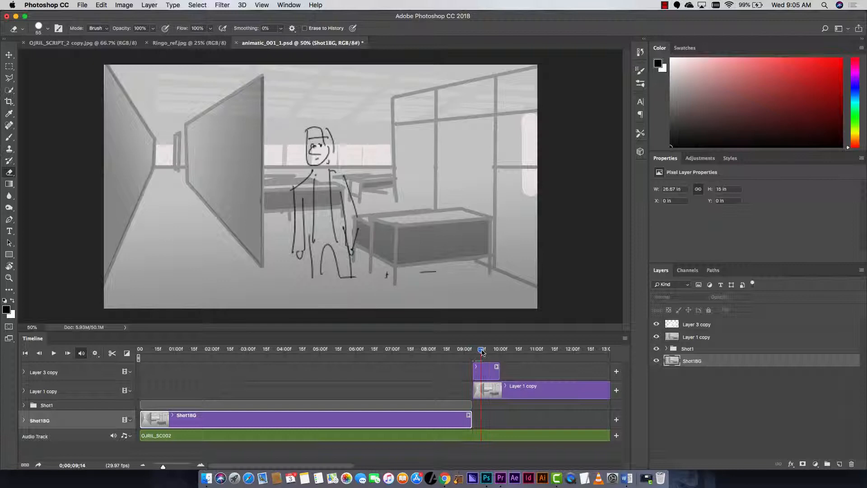
Scale up Layer 1 copy and Layer 3 copy for the closer second shot, then return to the Shot1 group
click(696, 336)
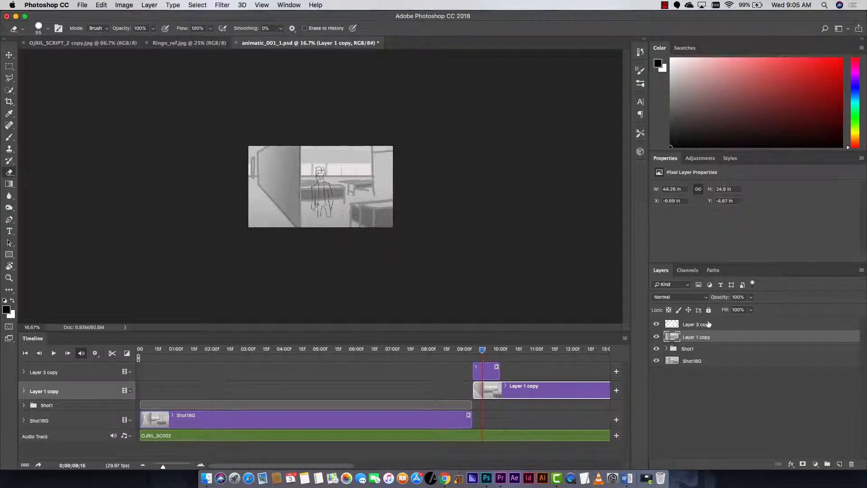
click(696, 324)
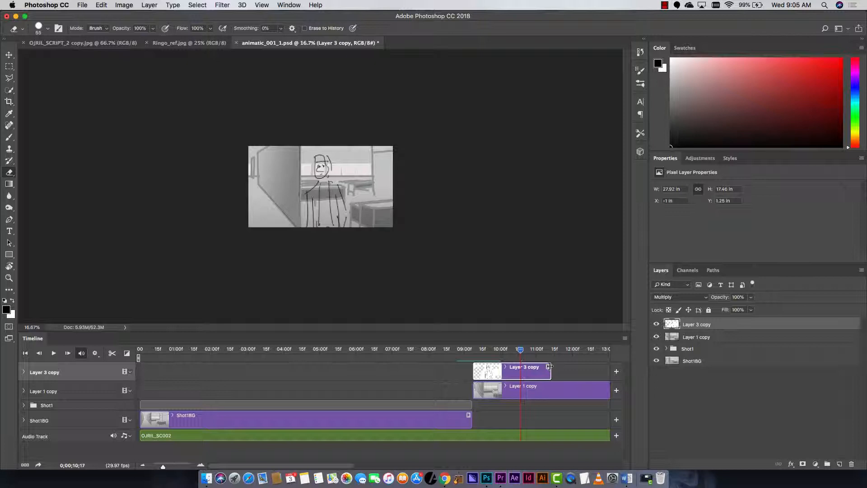
click(197, 348)
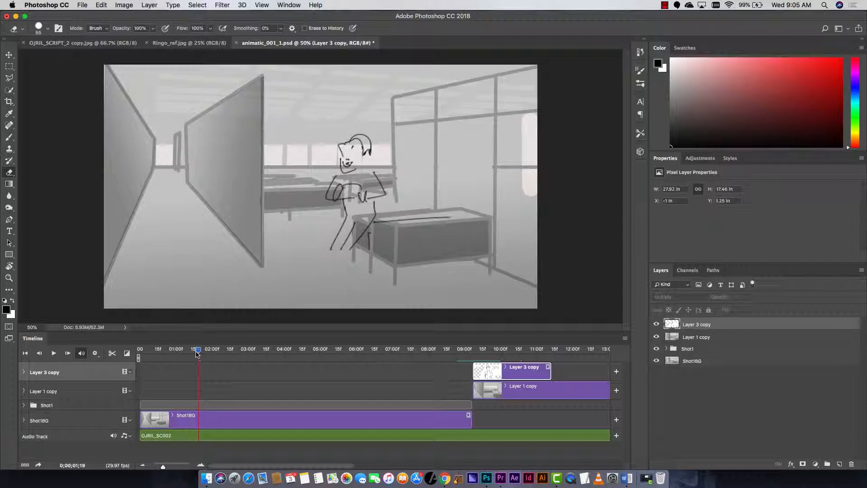
click(47, 405)
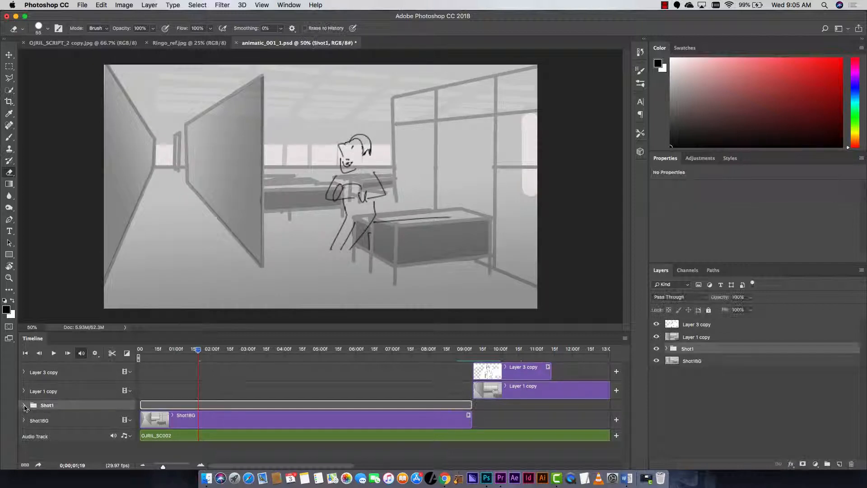
Expand Shot1, add the white Layer 4 backing and split its clip at about 5 seconds (Cmd+J)
click(23, 404)
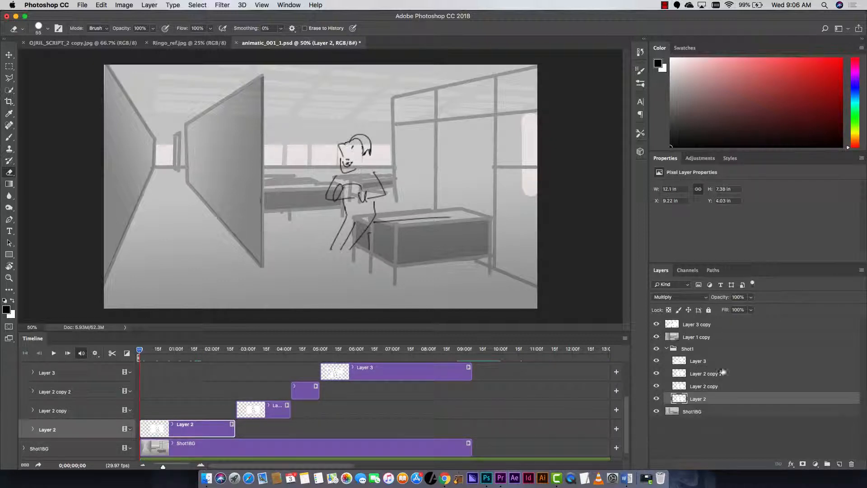
click(698, 398)
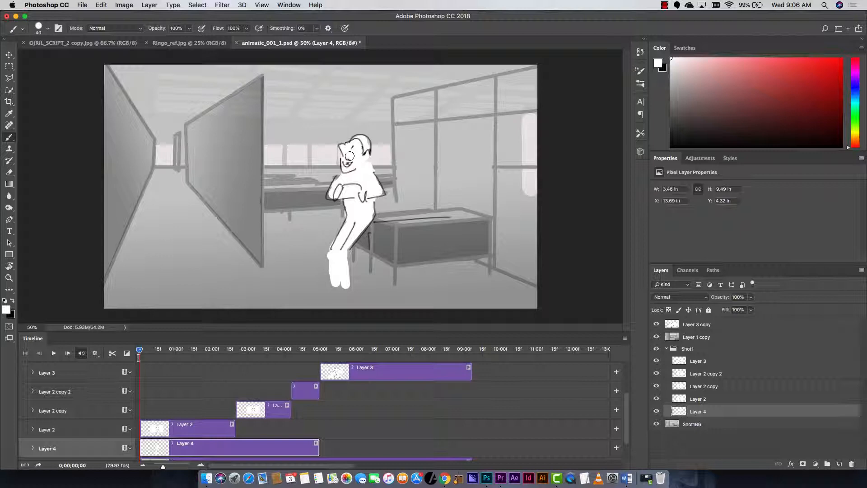
click(174, 349)
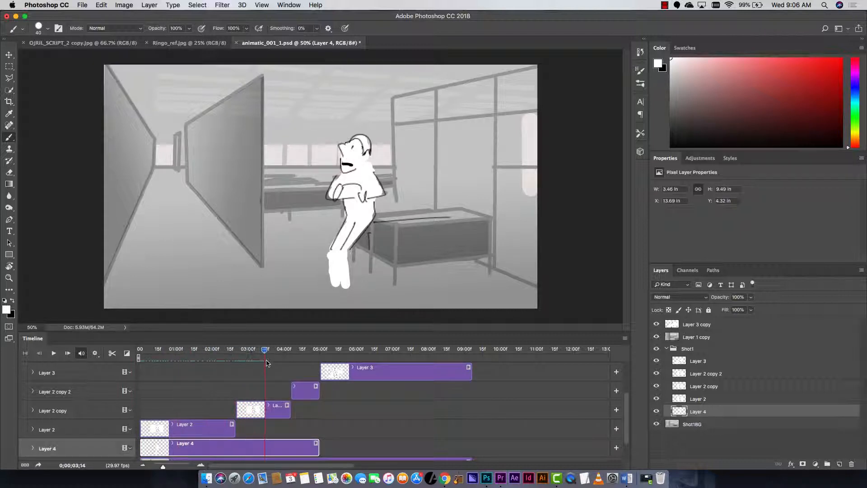
click(220, 349)
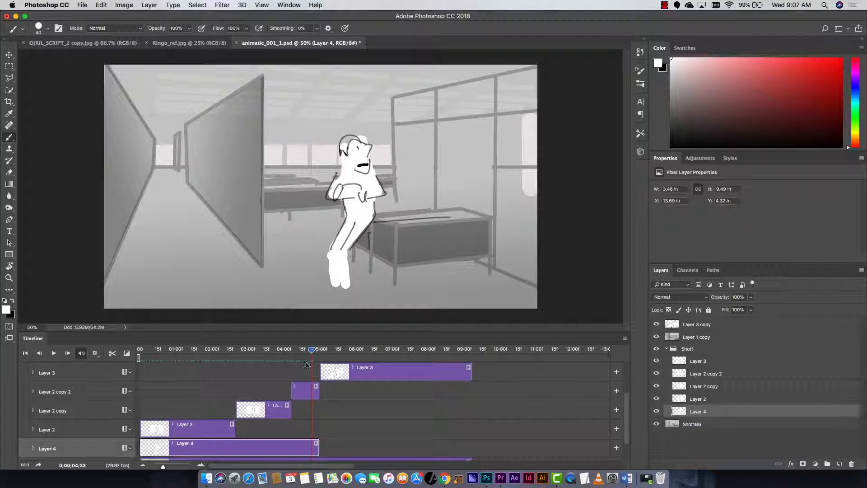
click(235, 357)
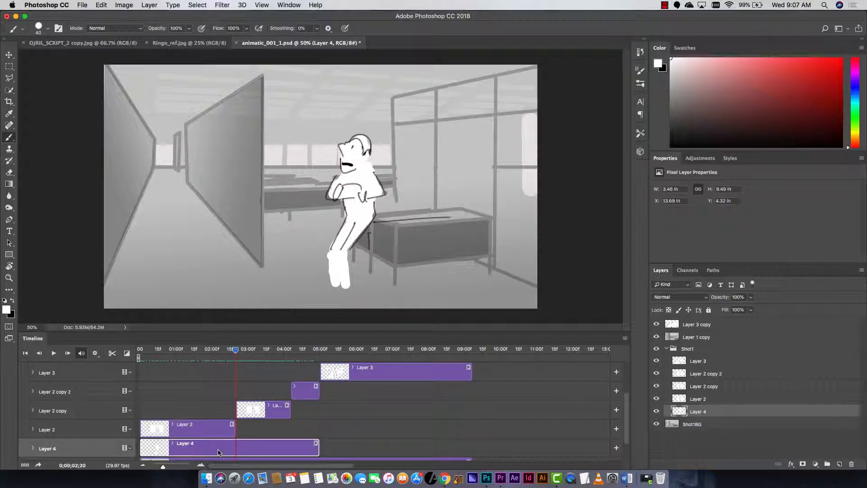
key(Cmd+J)
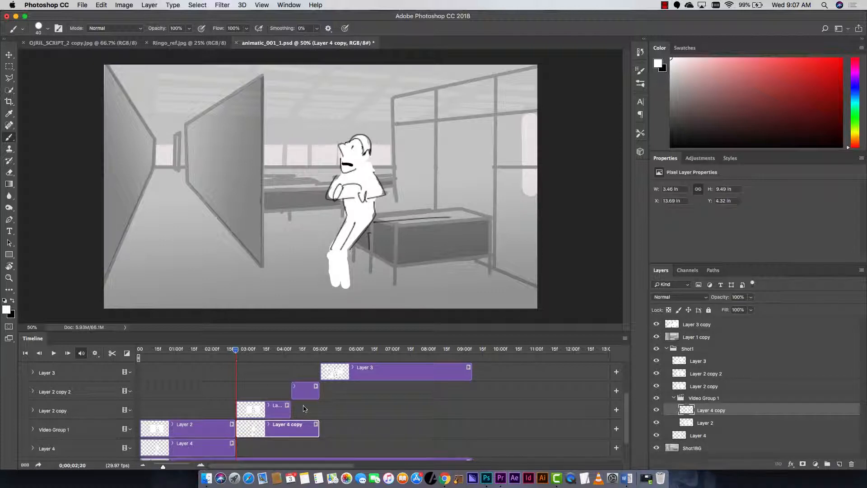
Check the Layer 2 copy 2 sketch around three seconds by toggling its visibility
click(25, 366)
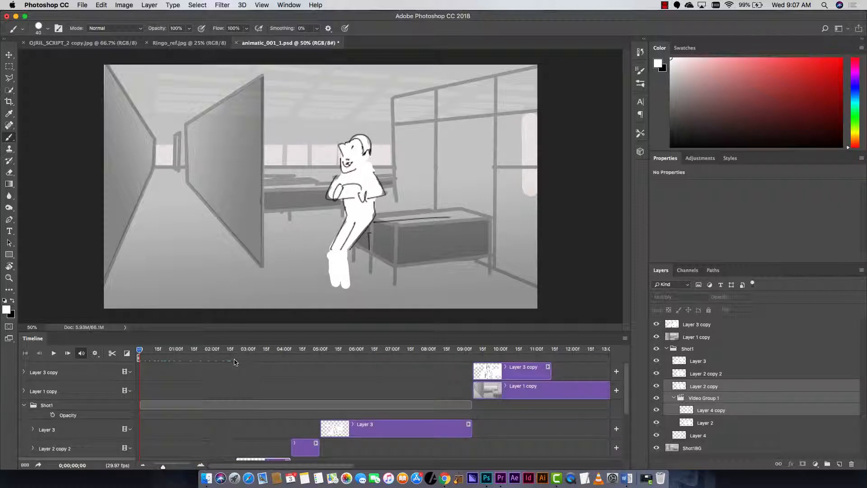
click(250, 348)
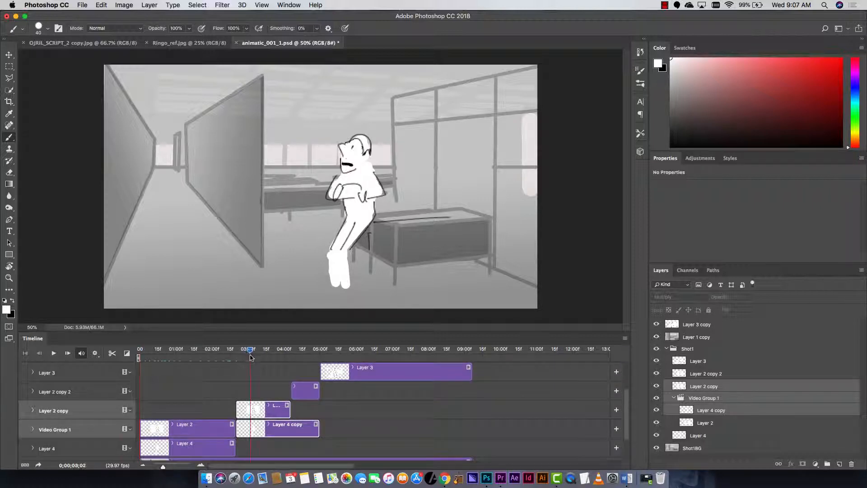
click(204, 357)
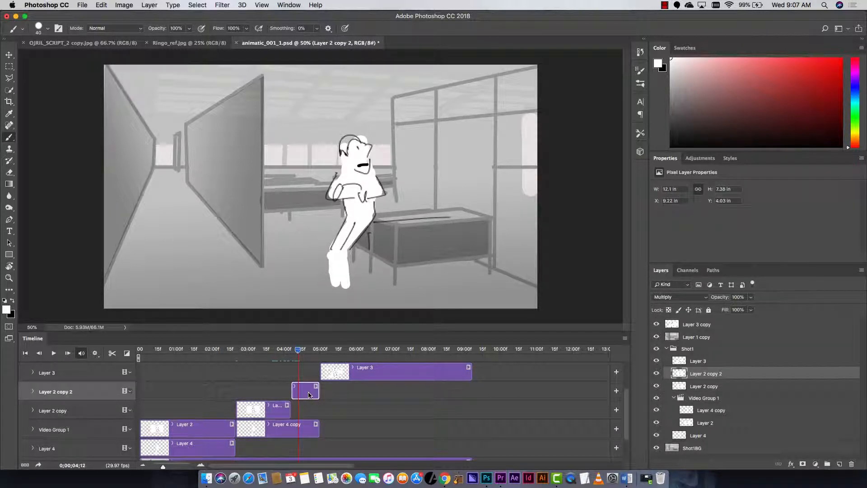
click(656, 376)
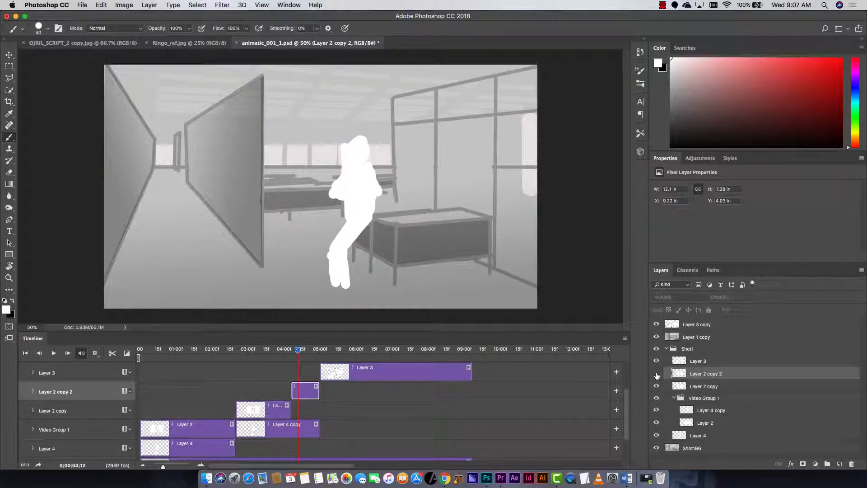
click(656, 375)
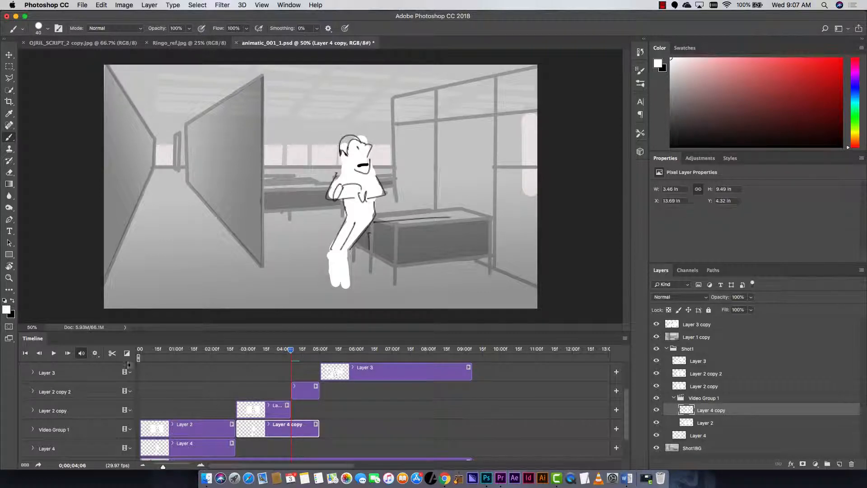
Split Layer 4 copy near four seconds and place the new piece after Layer 2 copy, previewing the result
click(112, 353)
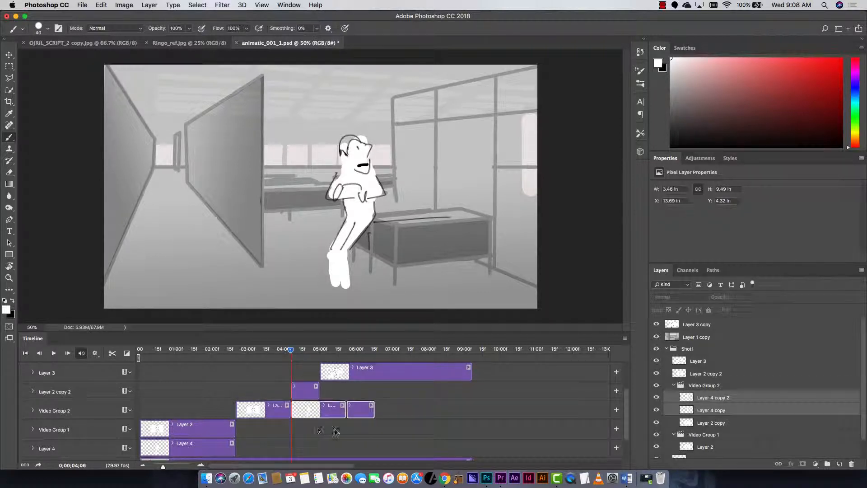
click(305, 428)
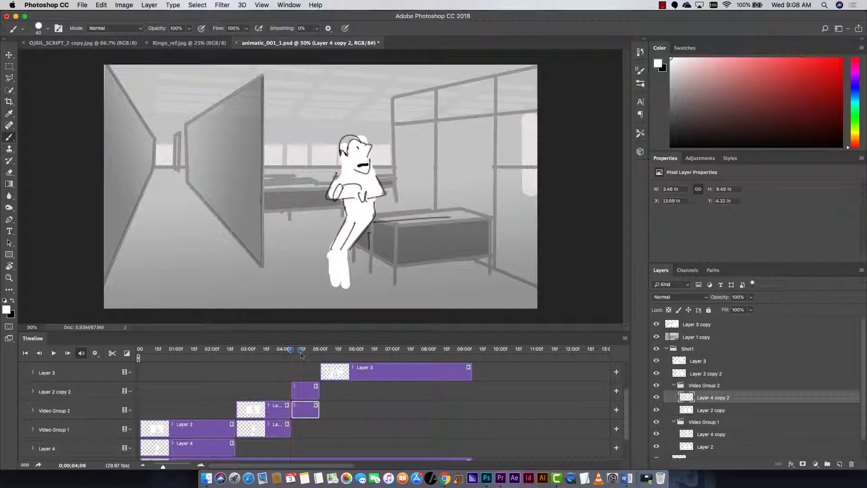
click(9, 161)
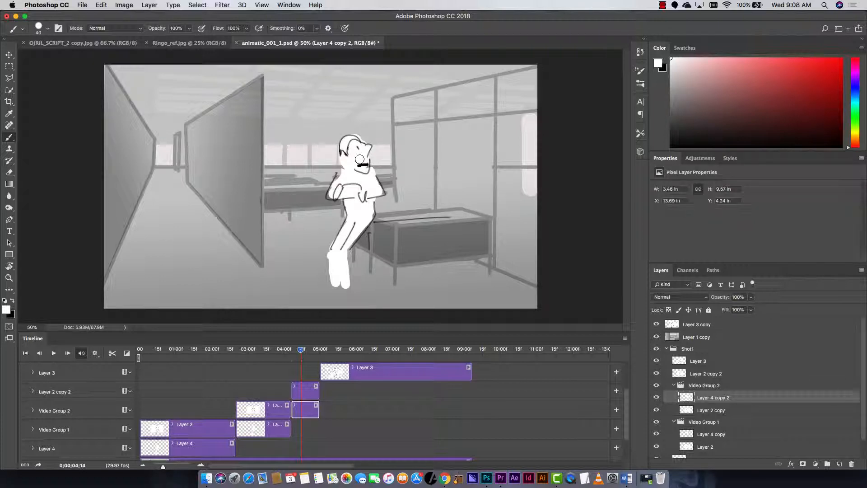
click(624, 342)
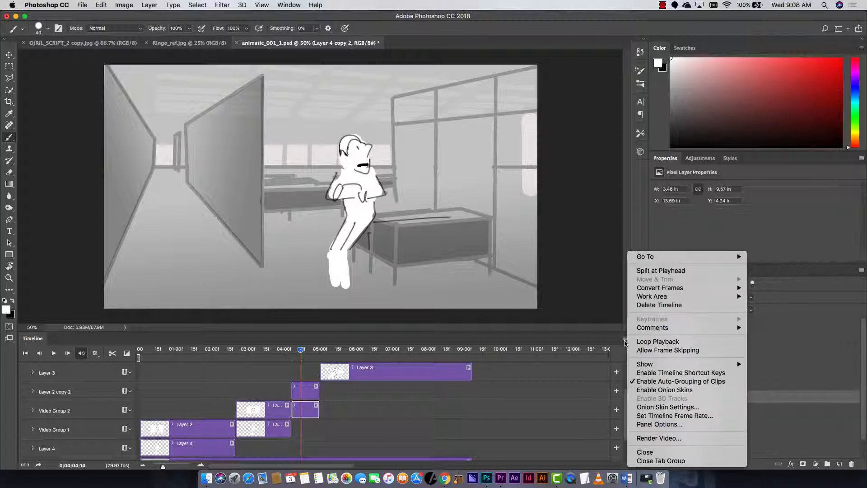
mouse_move(673, 438)
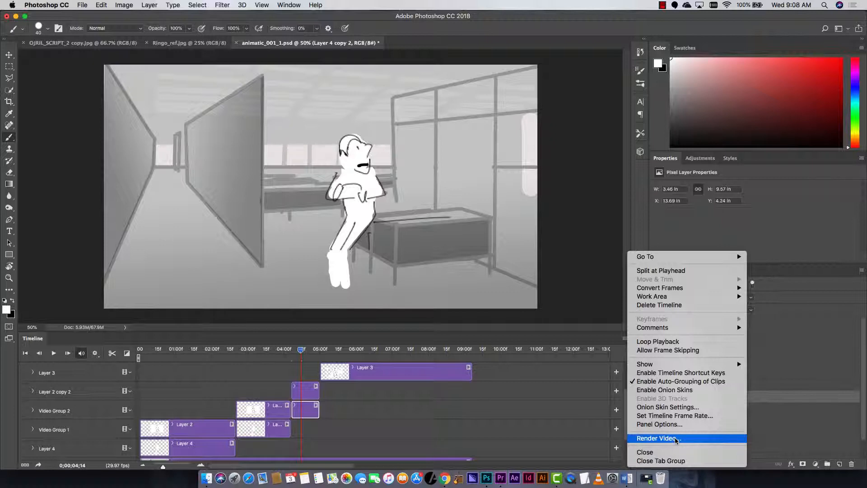
mouse_move(623, 344)
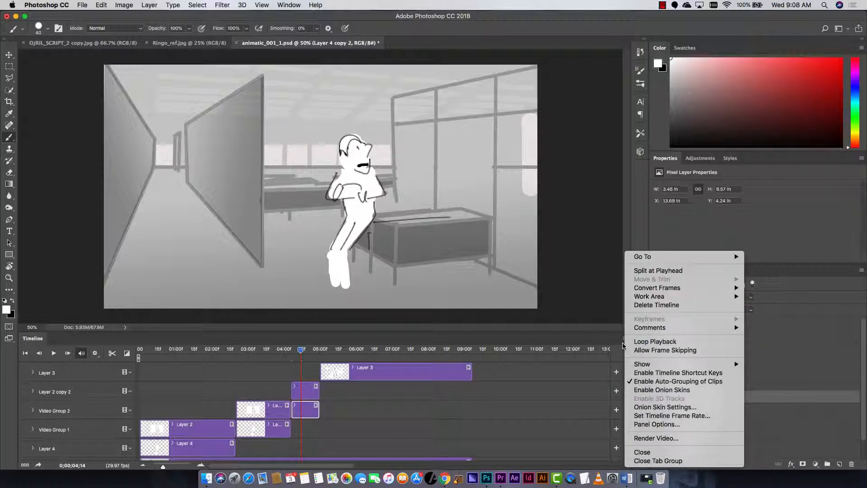
mouse_move(677, 451)
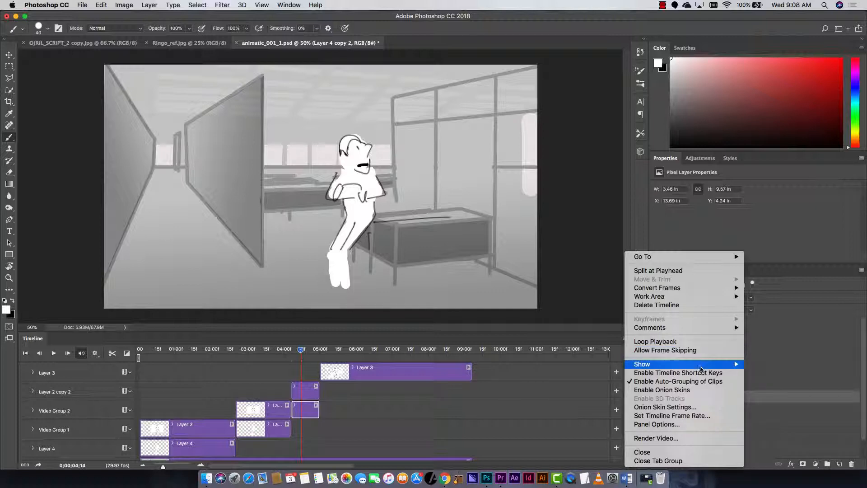
mouse_move(671, 415)
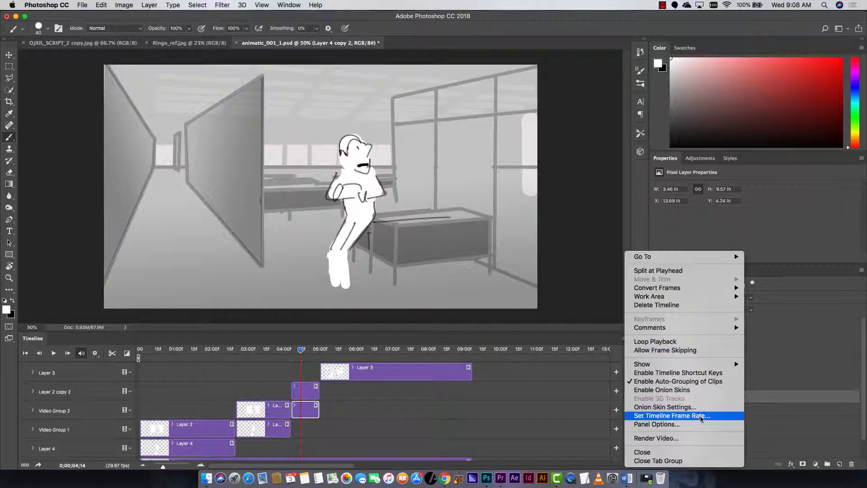
Set the timeline frame rate to 23.976 fps and scrub back near the start
click(671, 415)
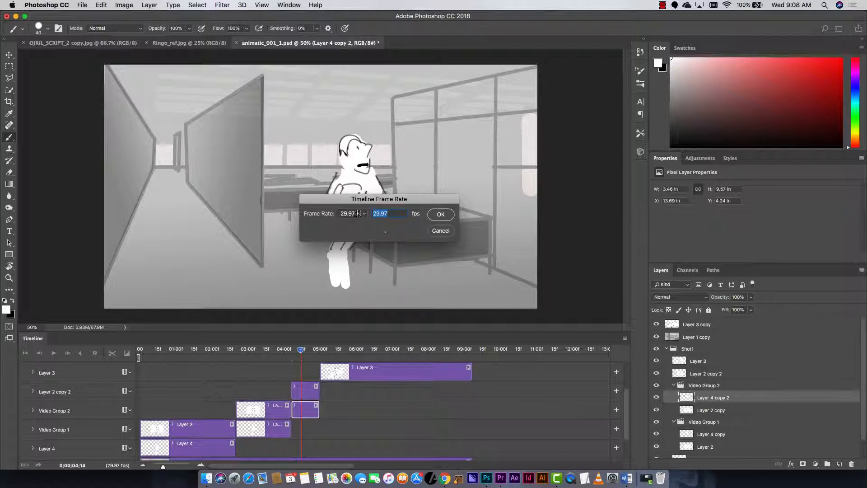
click(363, 213)
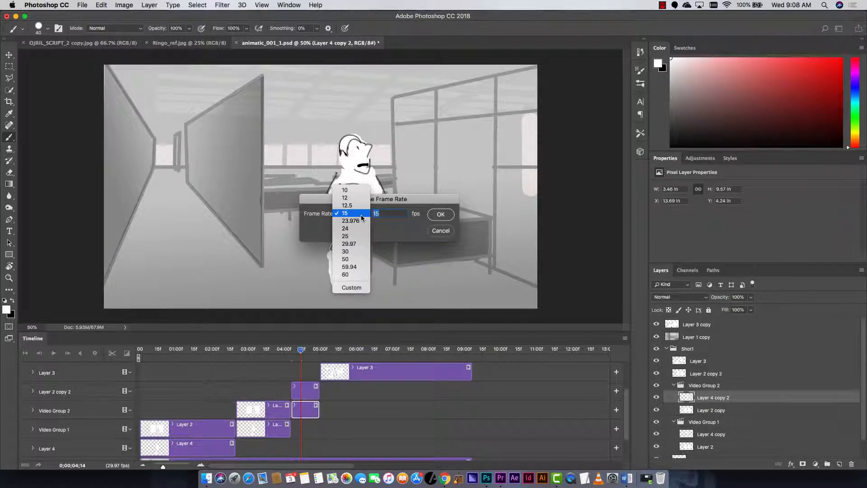
click(350, 220)
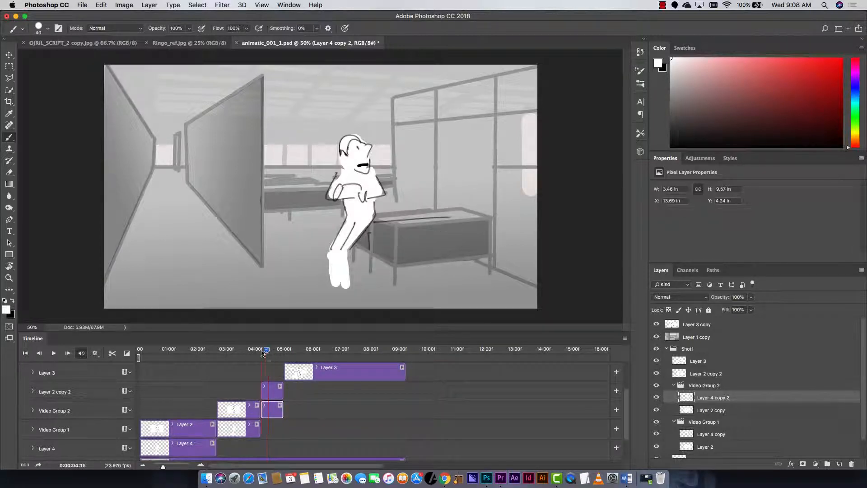
click(212, 348)
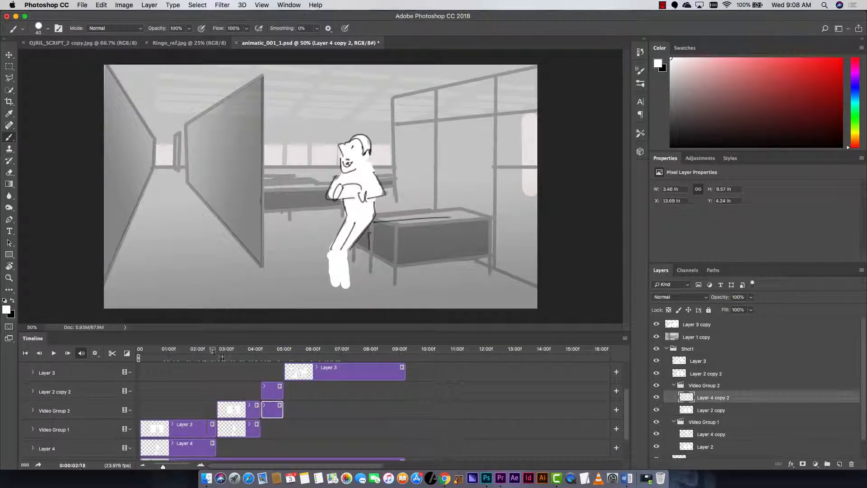
click(169, 349)
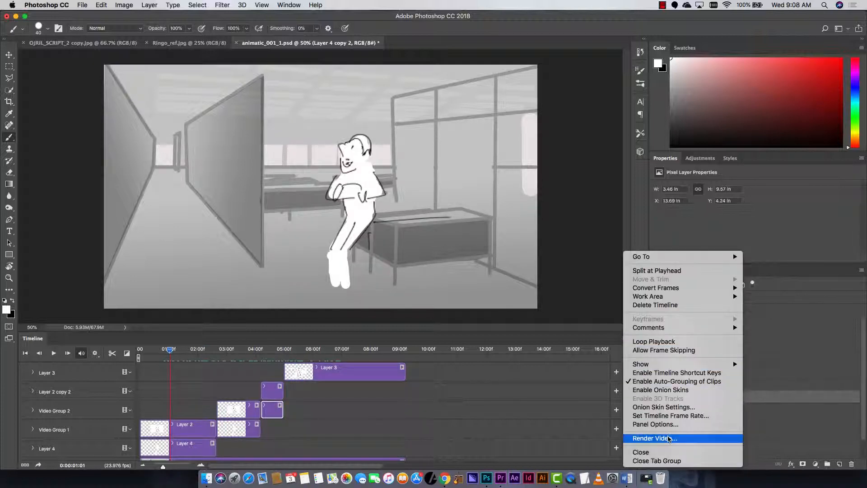
Render the animatic as 1920×1080 H.264 animatic_001_1.mp4 to the desktop
click(653, 438)
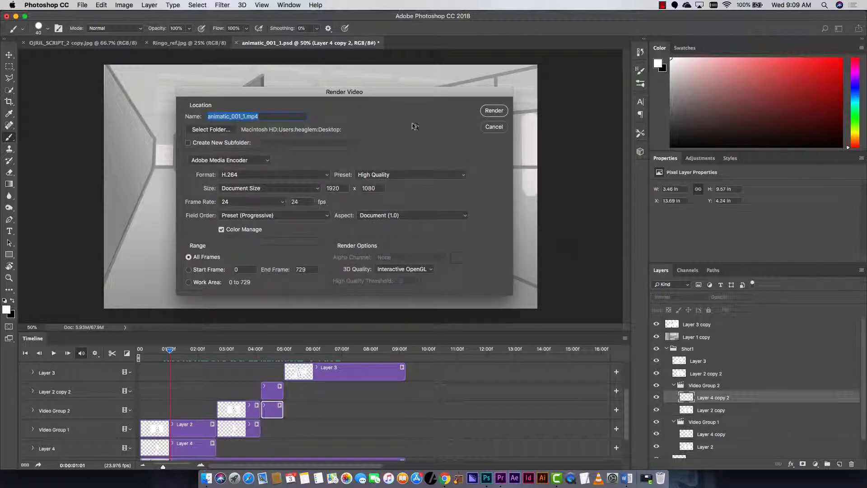
mouse_move(377, 142)
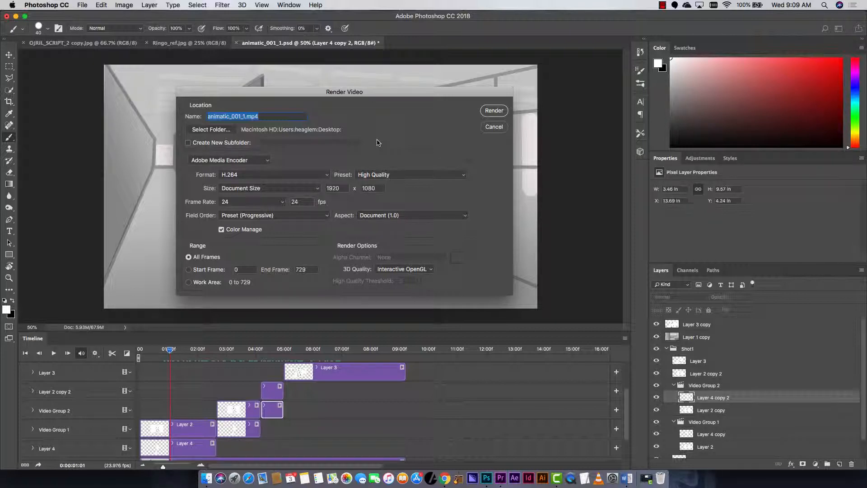
click(493, 126)
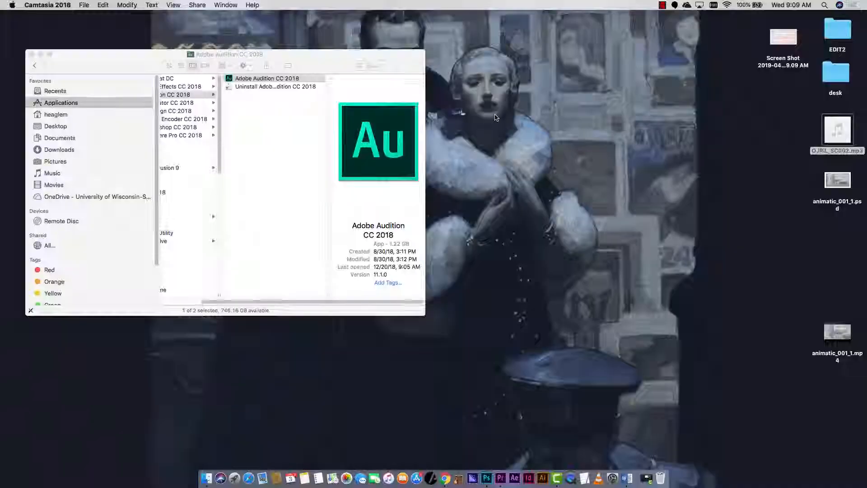
Import animatic_001_1.mp4 from the Desktop into the Premiere Pro project
click(500, 476)
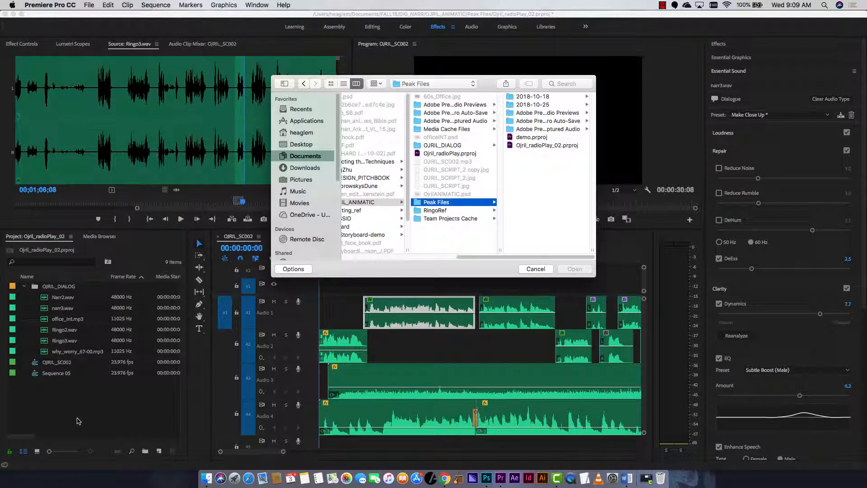
click(436, 201)
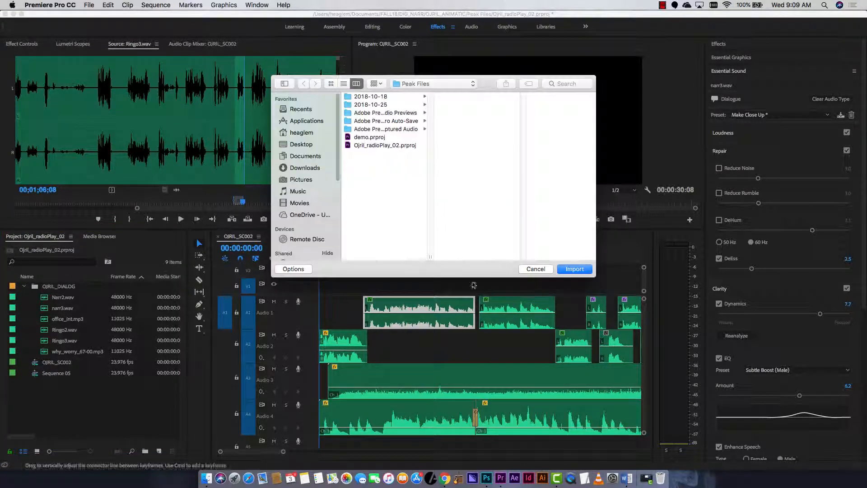
click(300, 143)
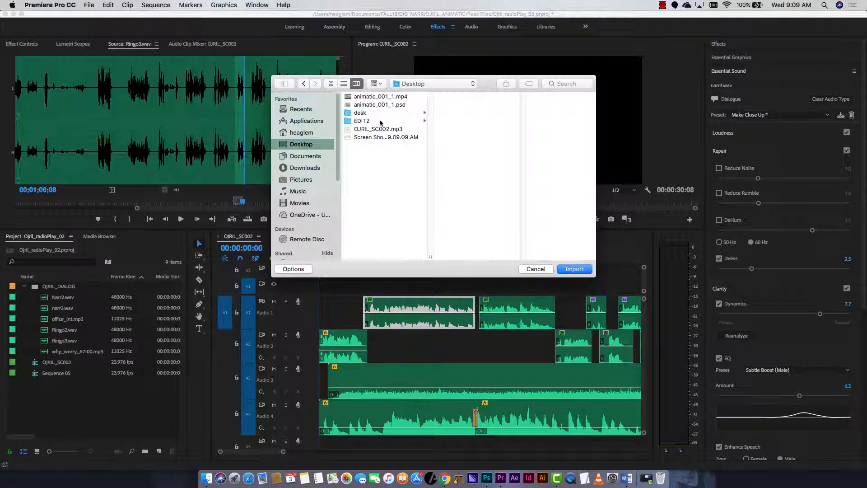
click(380, 96)
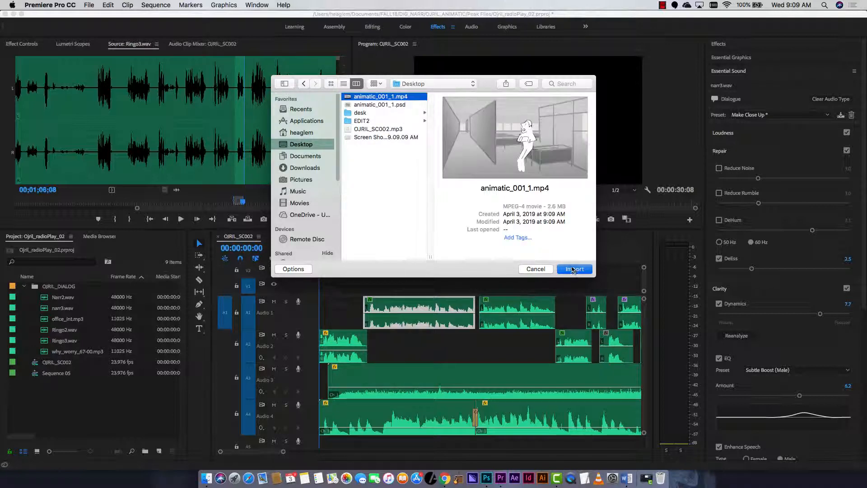
click(574, 269)
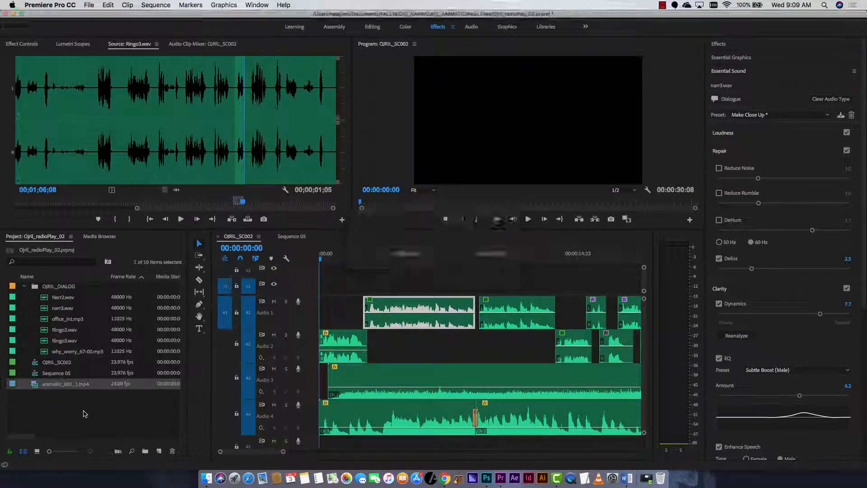